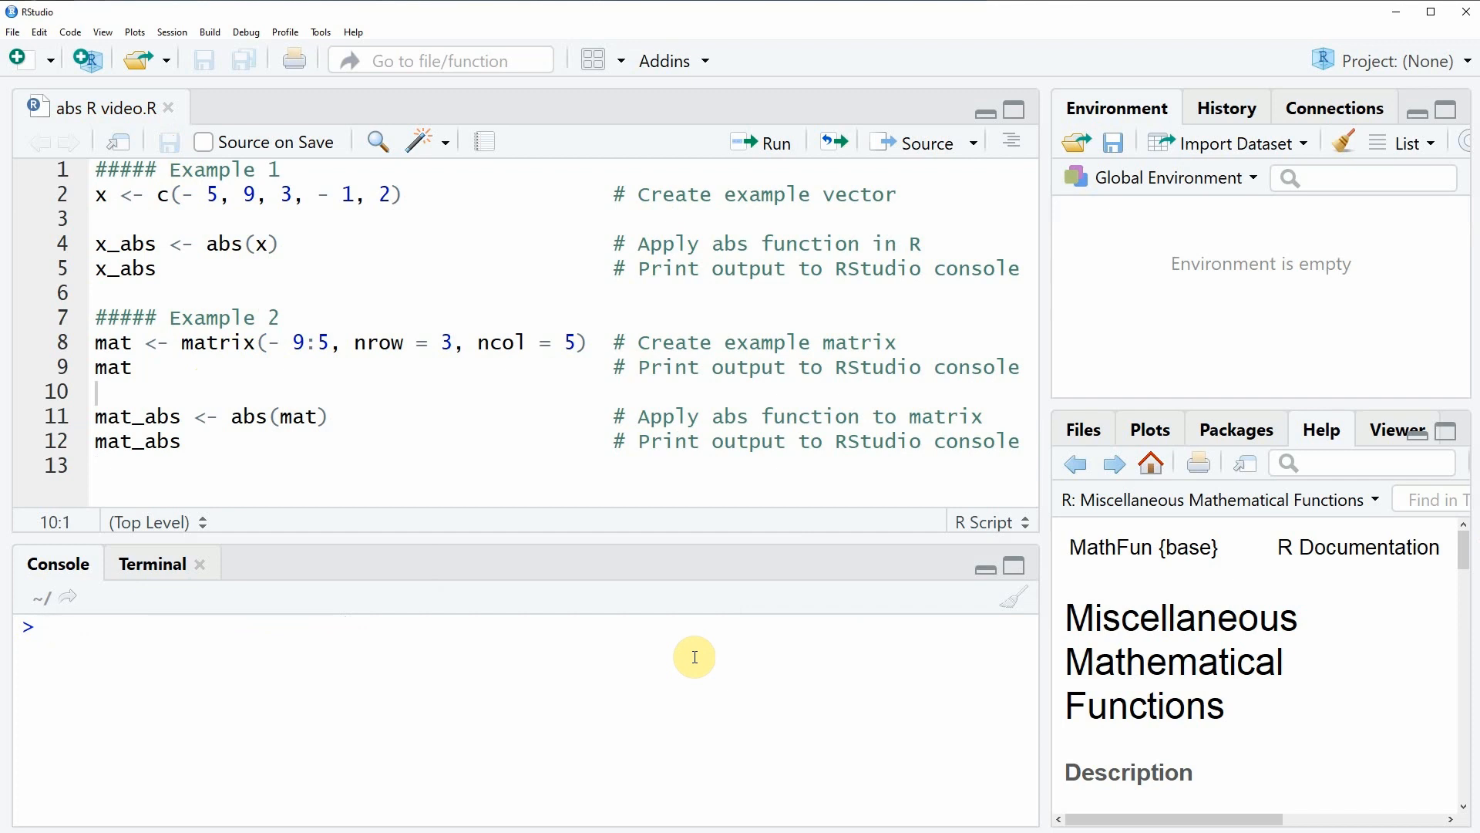
mouse_move(567, 434)
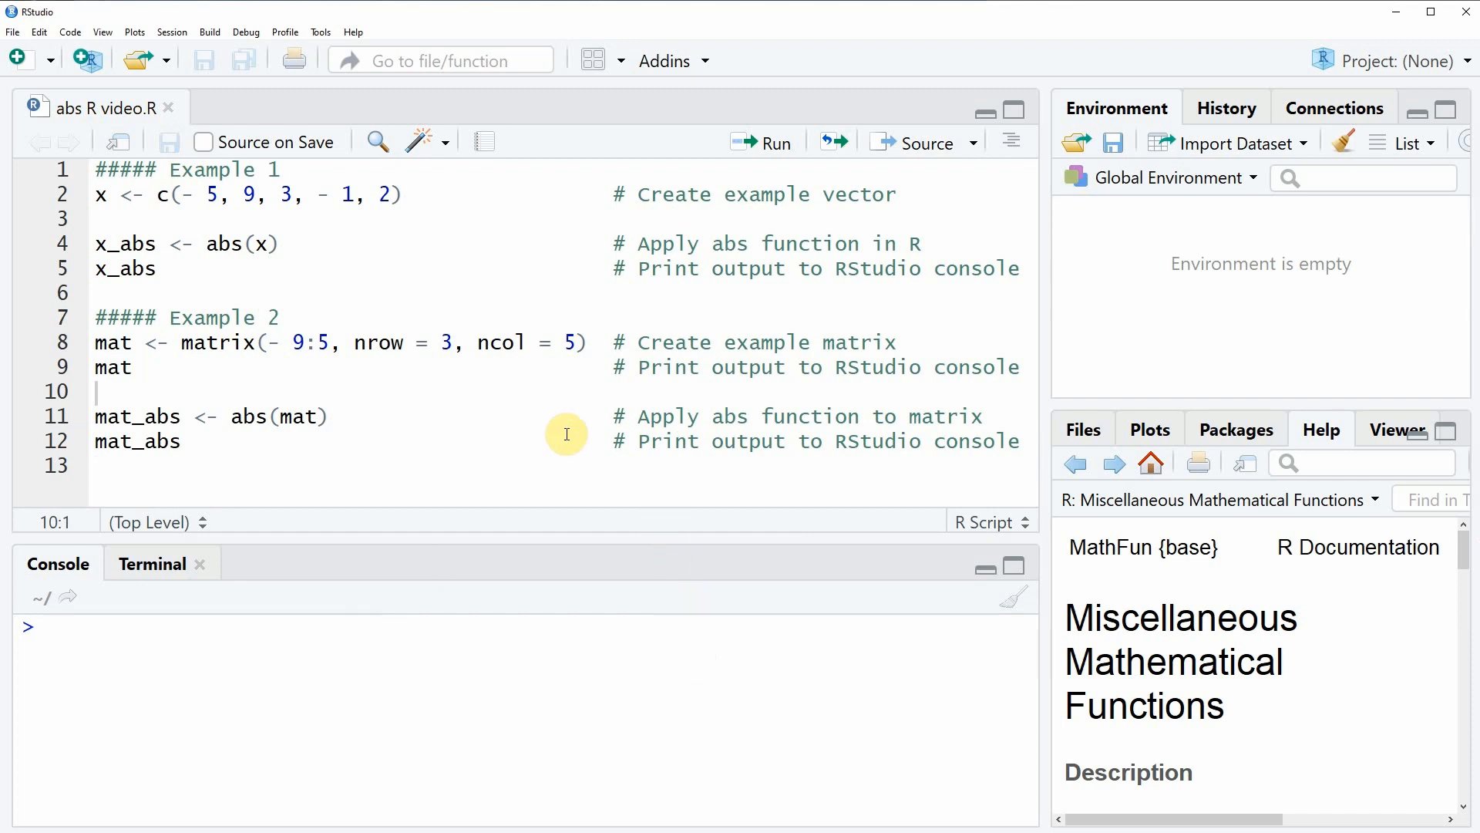
mouse_move(400, 297)
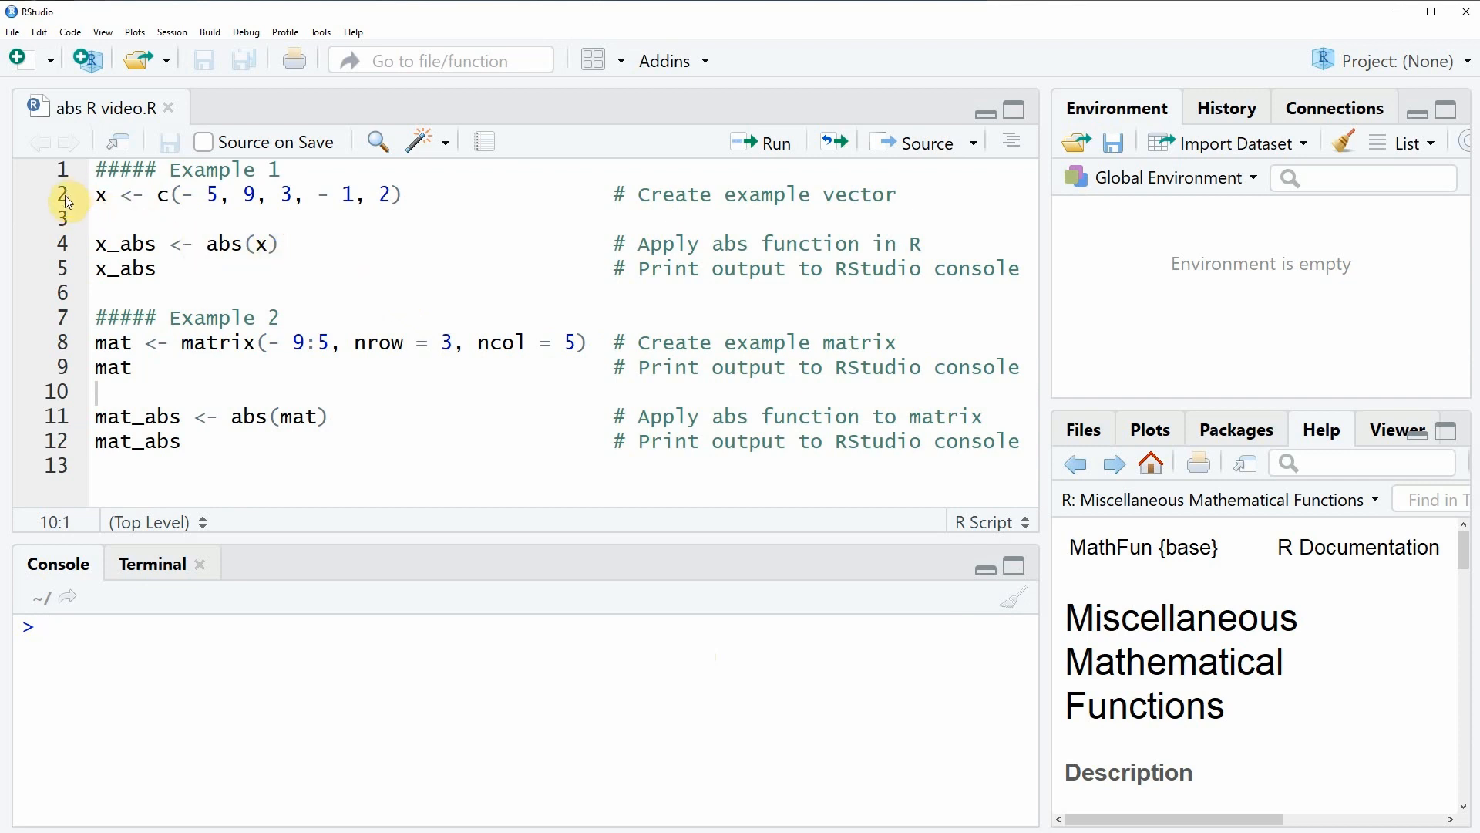
Select script line 2, the x <- c(...) line creating the example vector
left_click(97, 194)
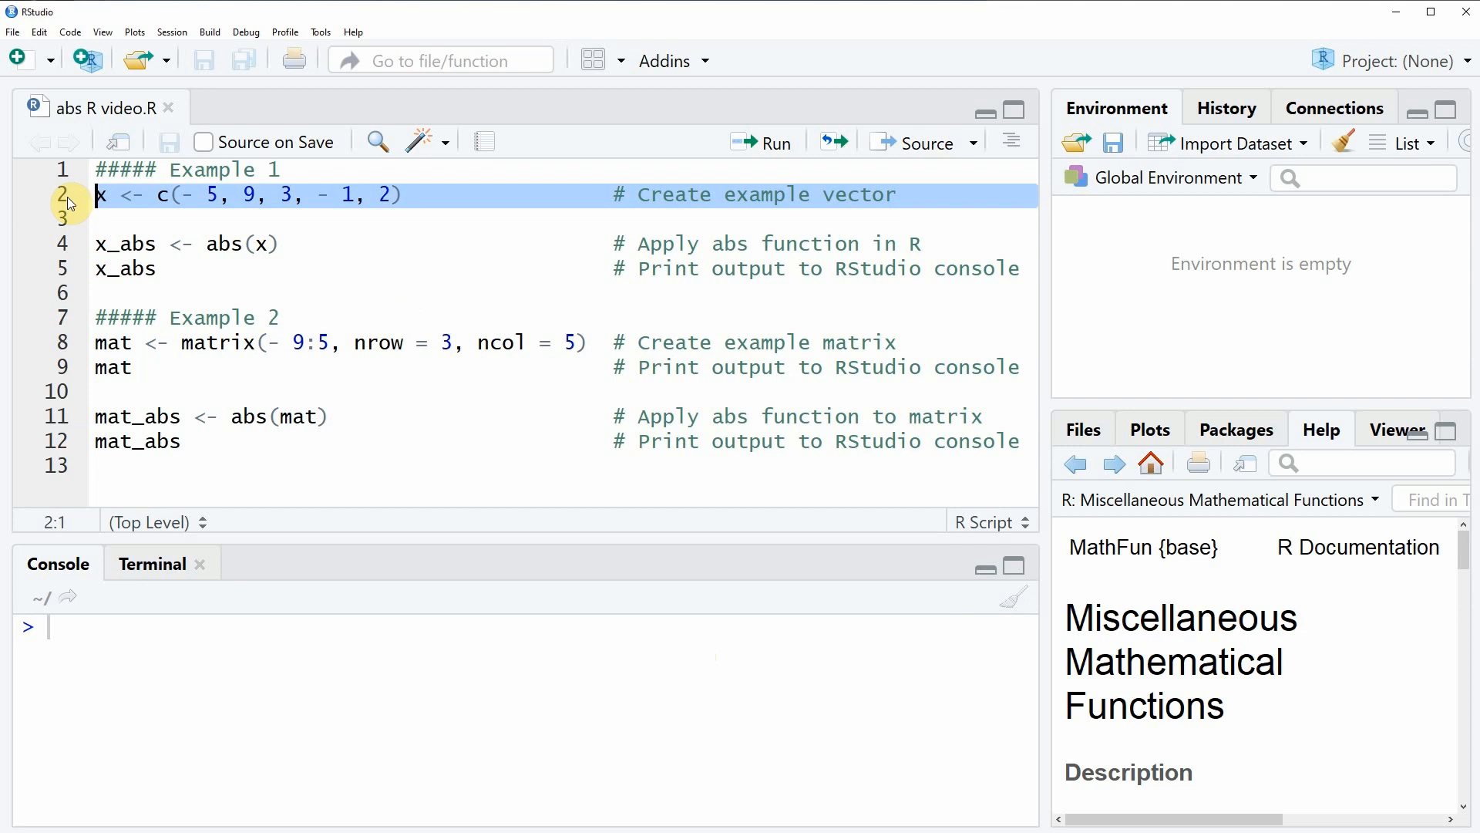
Run line 2 to create vector x holding -5, 9, 3, -1, 2
left_click(766, 141)
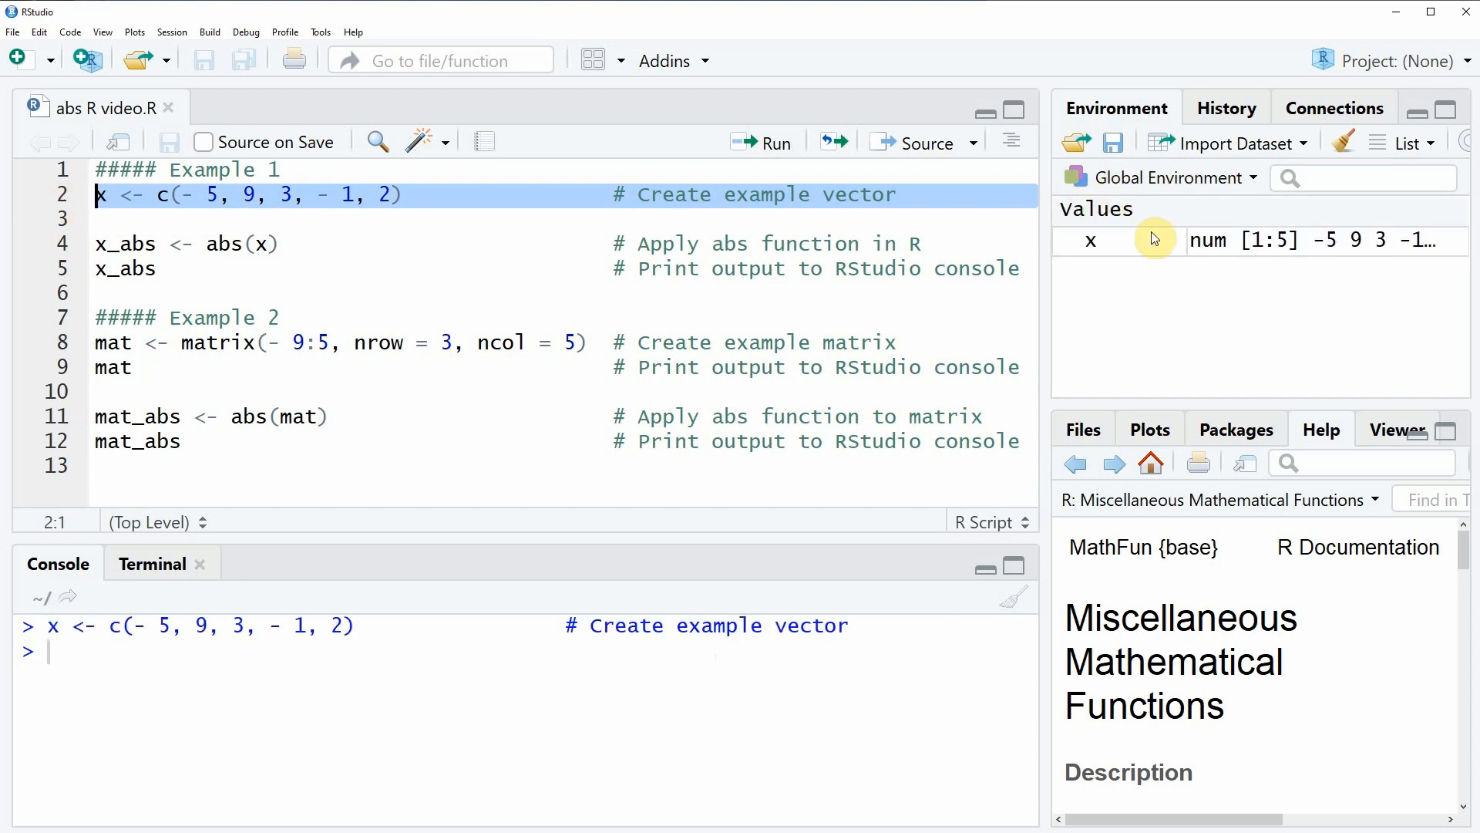
mouse_move(1206, 257)
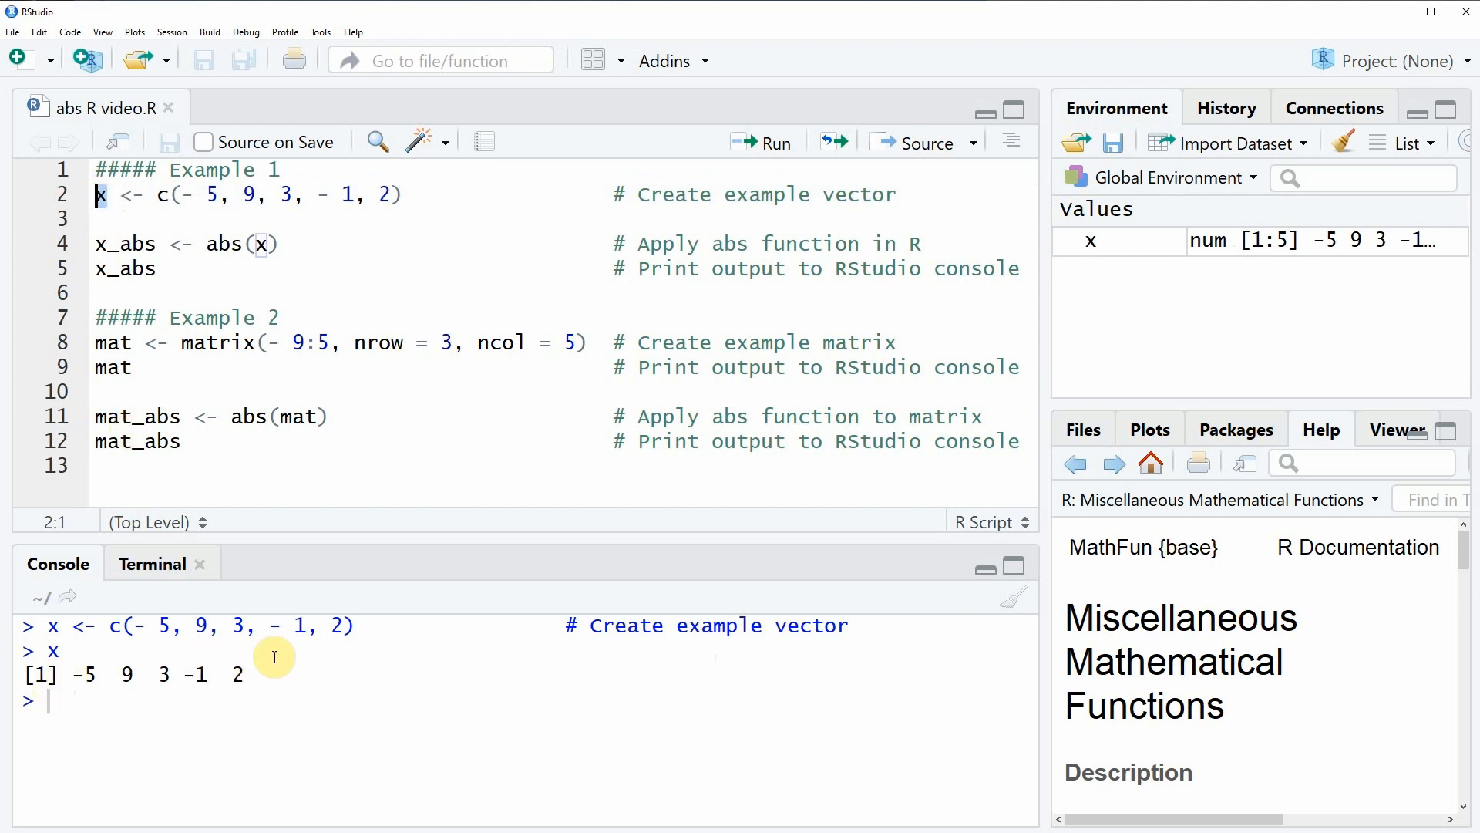
mouse_move(219, 748)
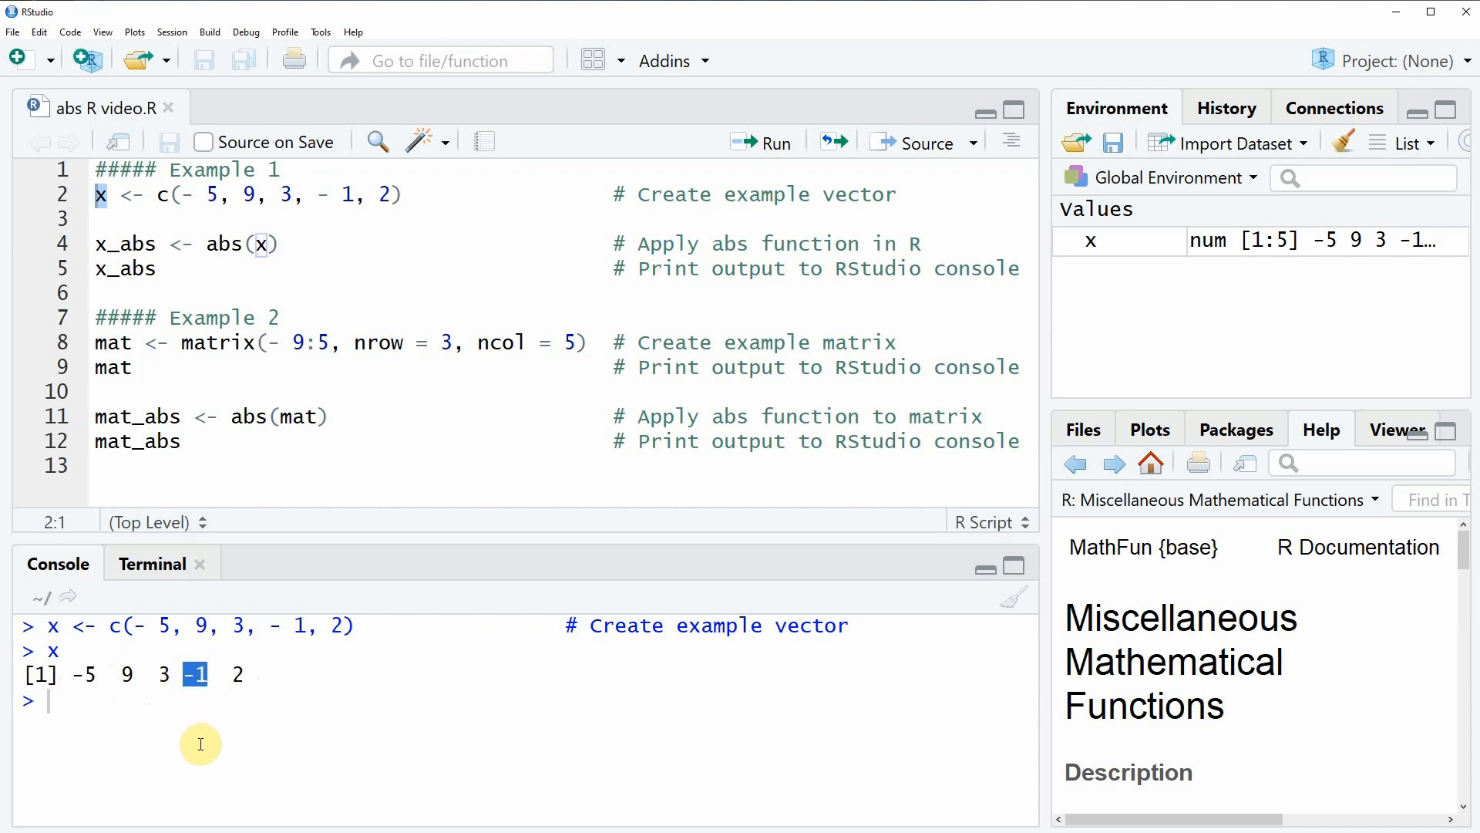
mouse_move(223, 303)
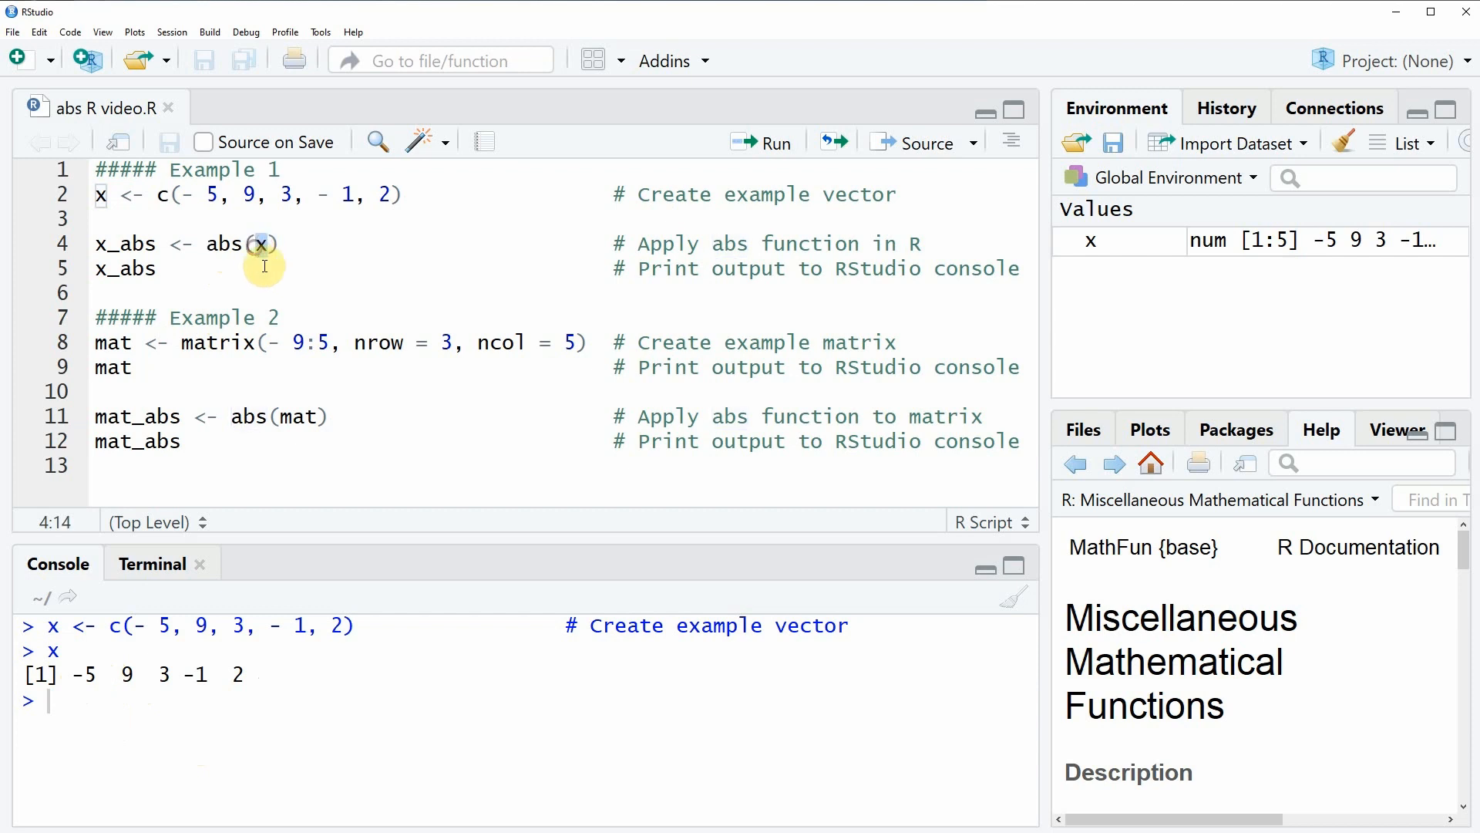
mouse_move(283, 250)
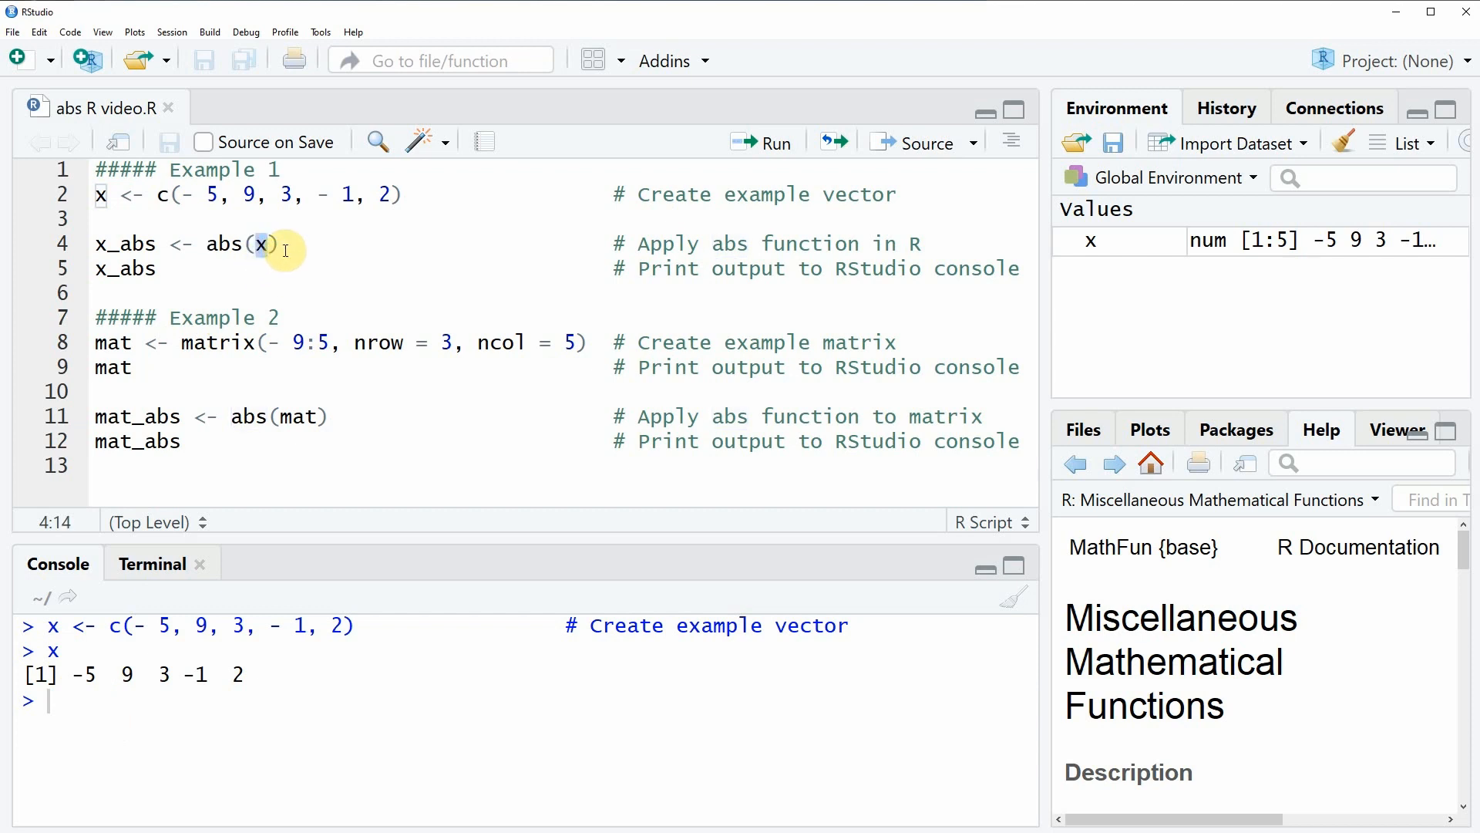
mouse_move(74, 244)
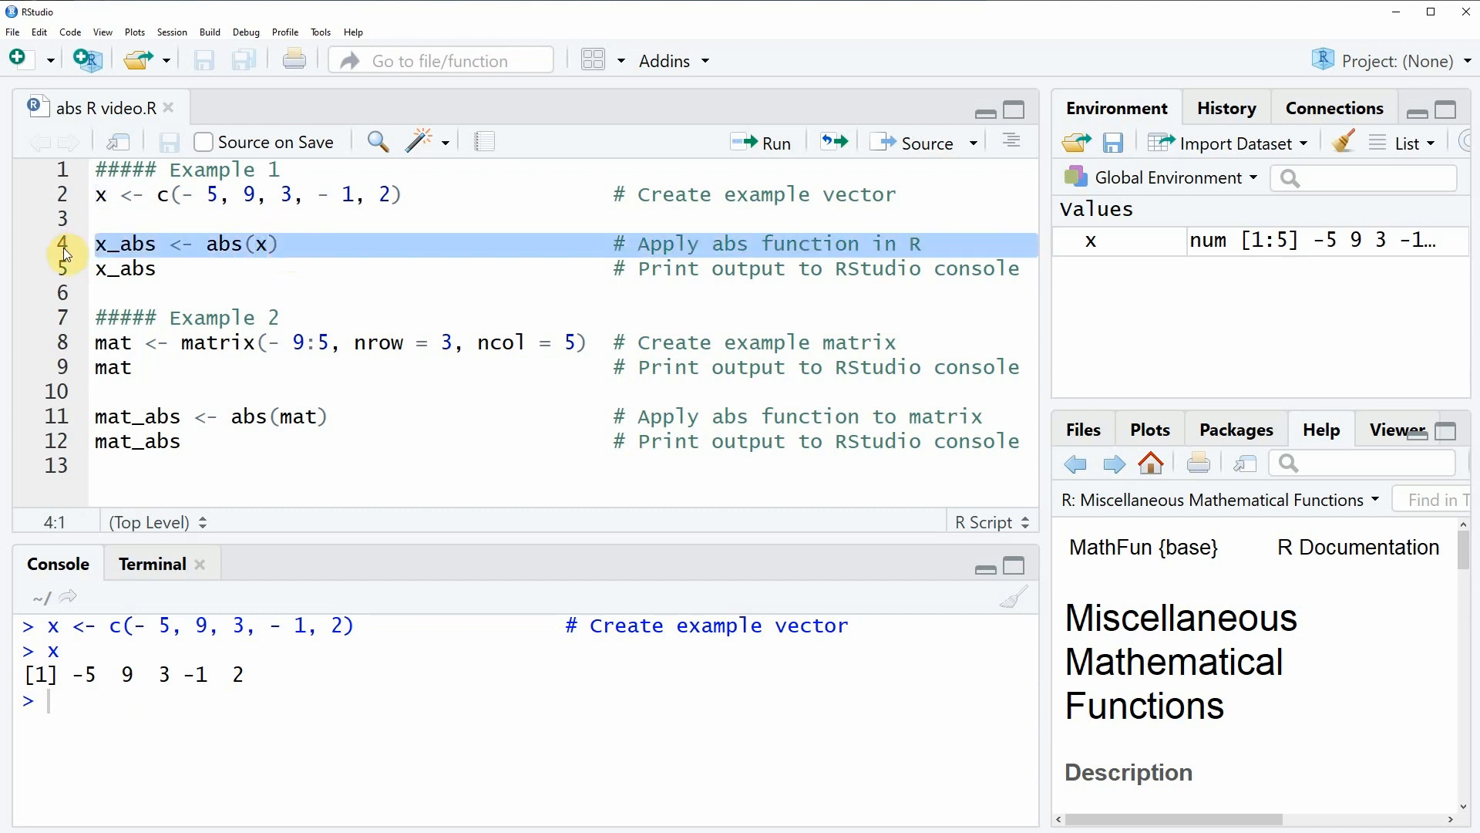
Compute x_abs with abs(x) and select line 5 to print it
left_click(766, 143)
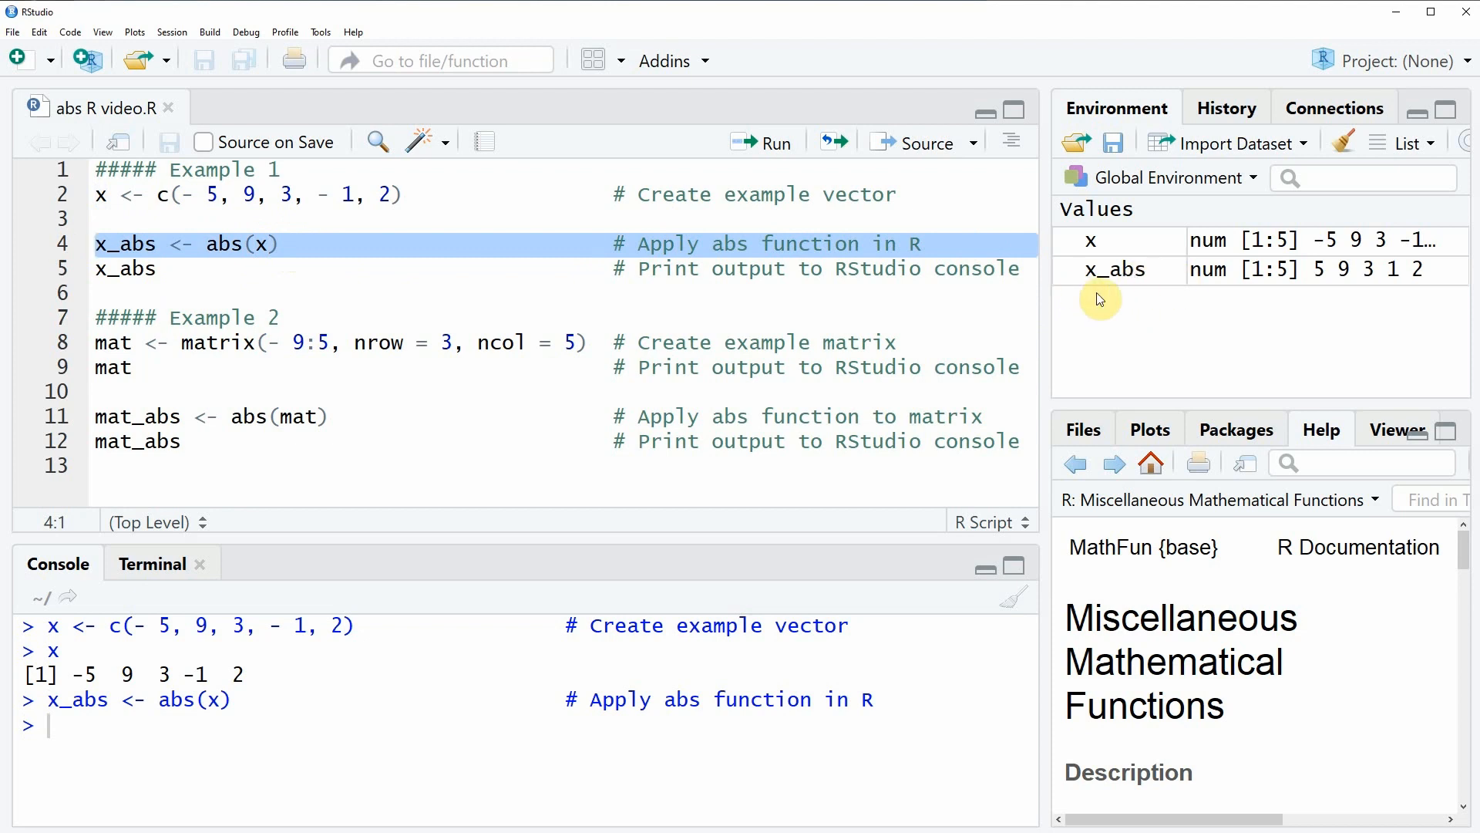
mouse_move(1143, 252)
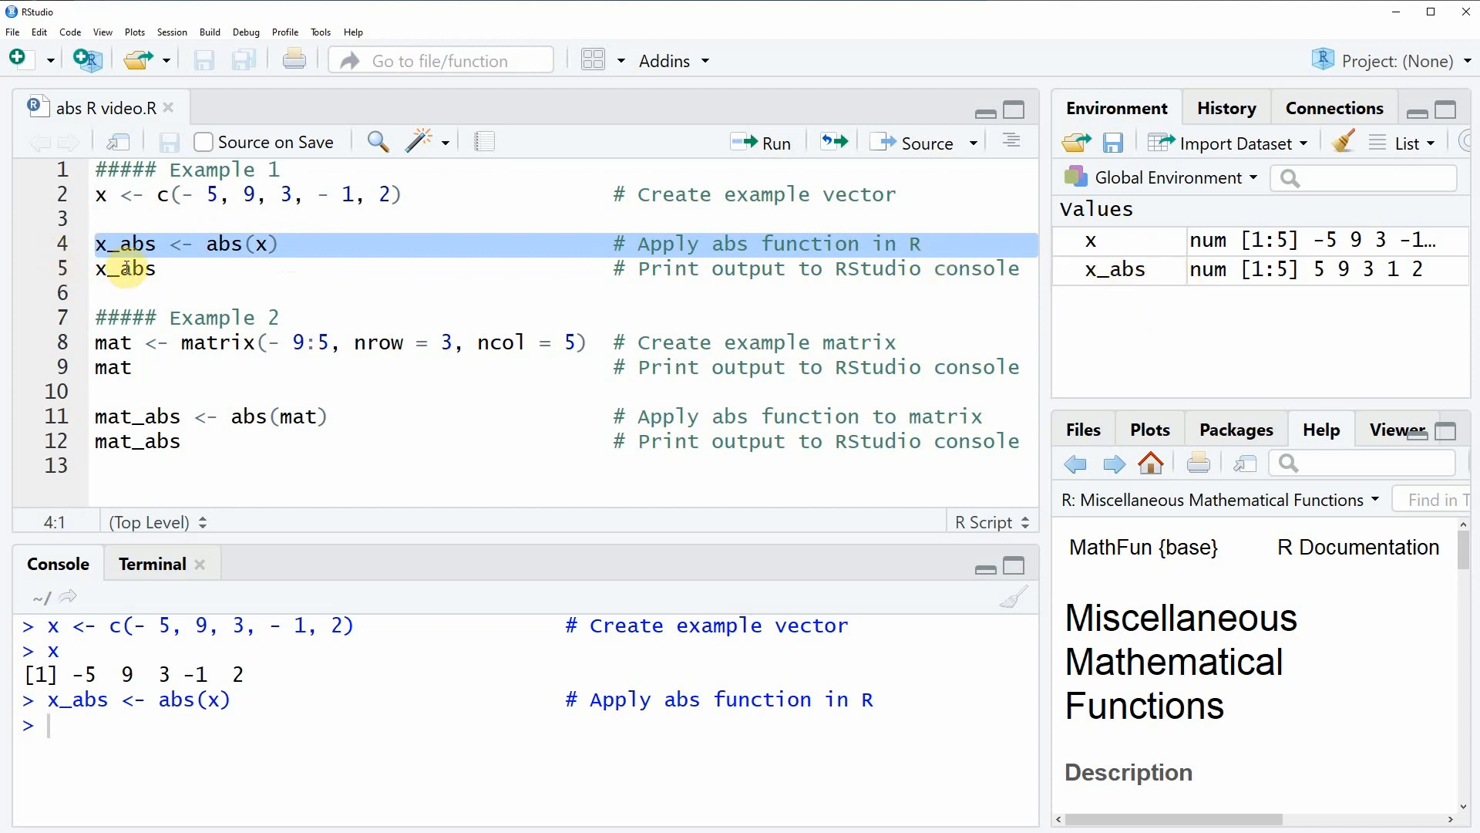
left_click(123, 269)
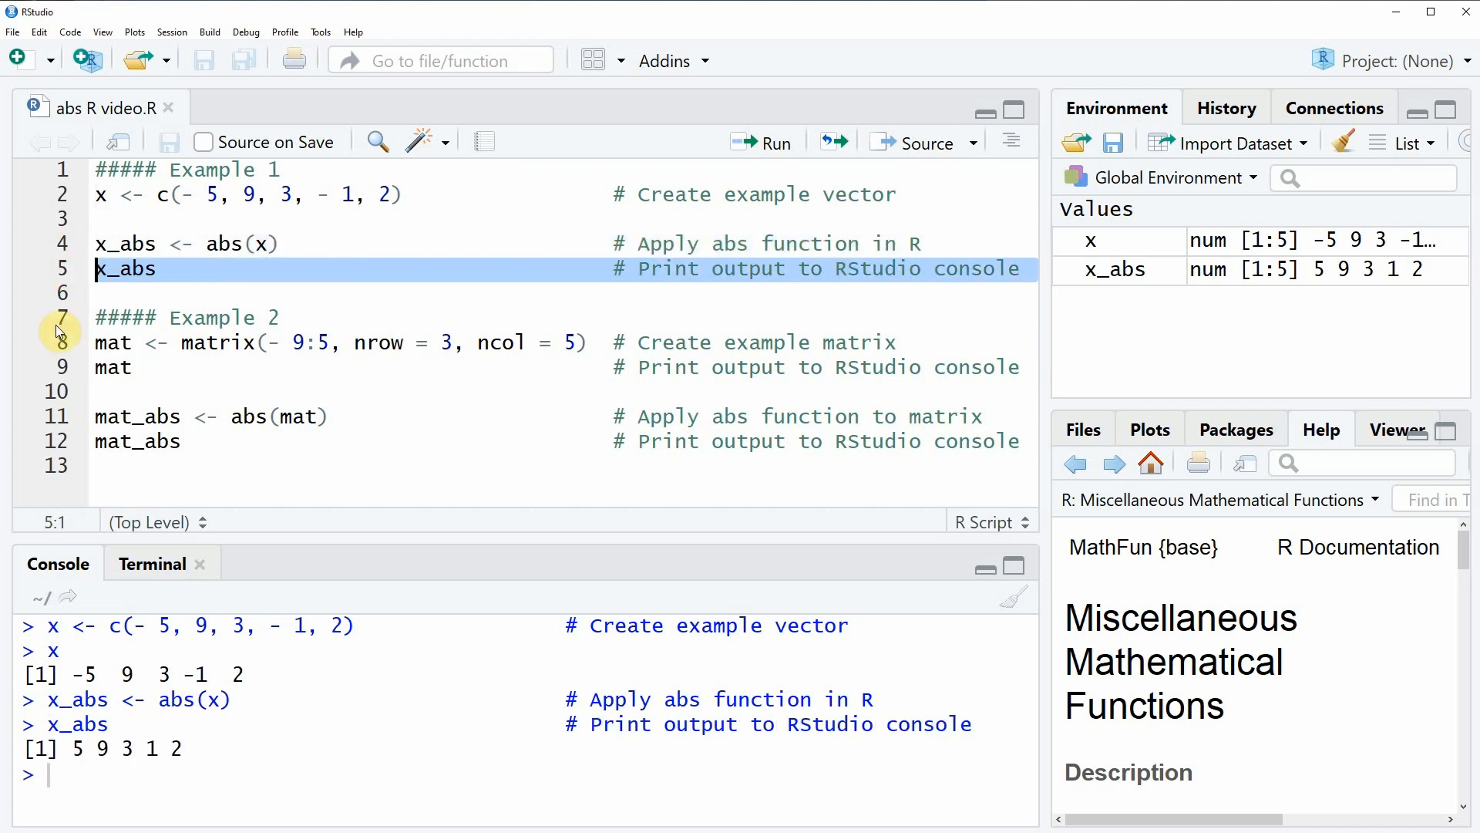
mouse_move(62, 776)
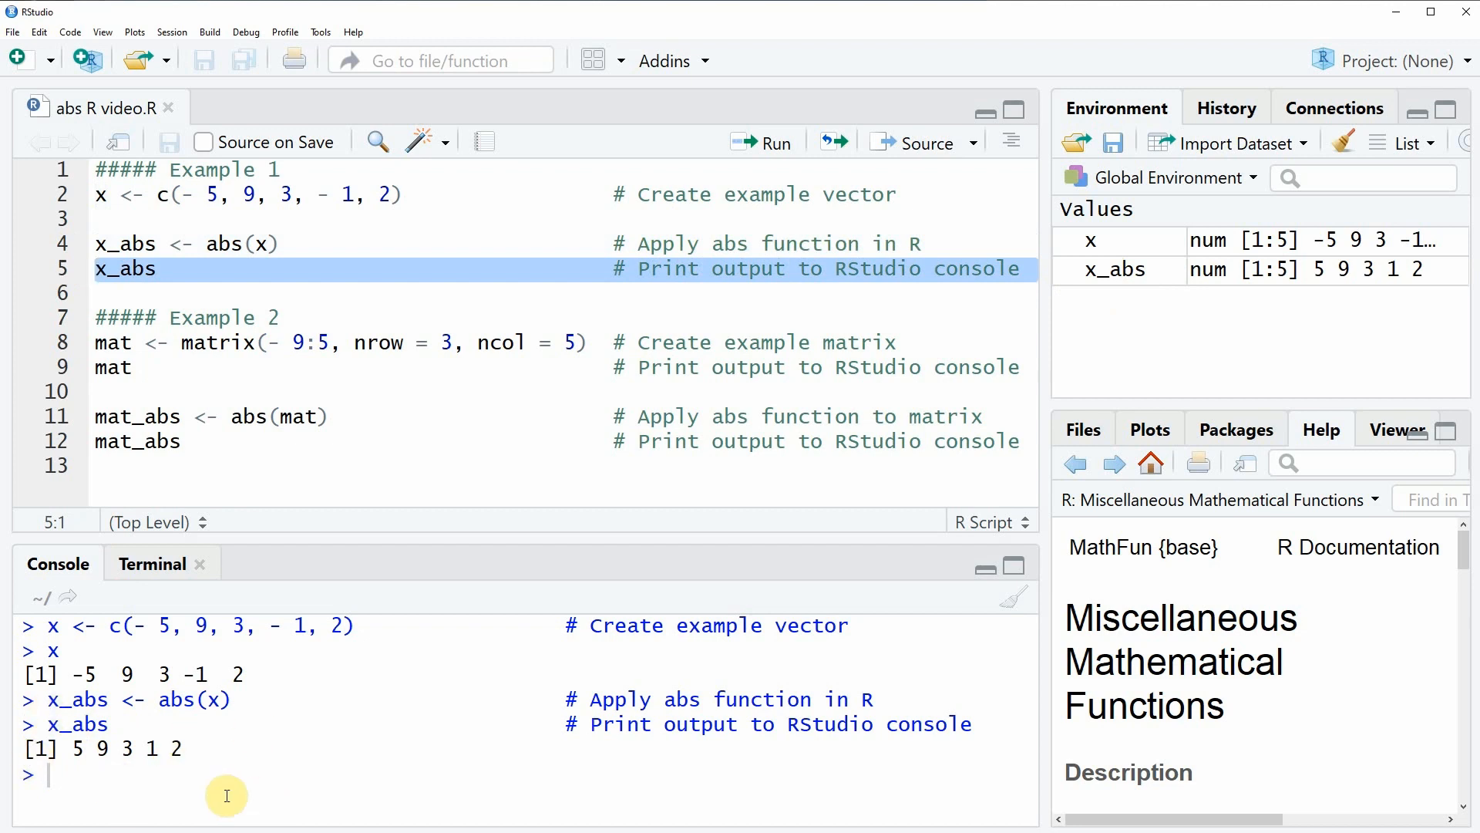
mouse_move(208, 768)
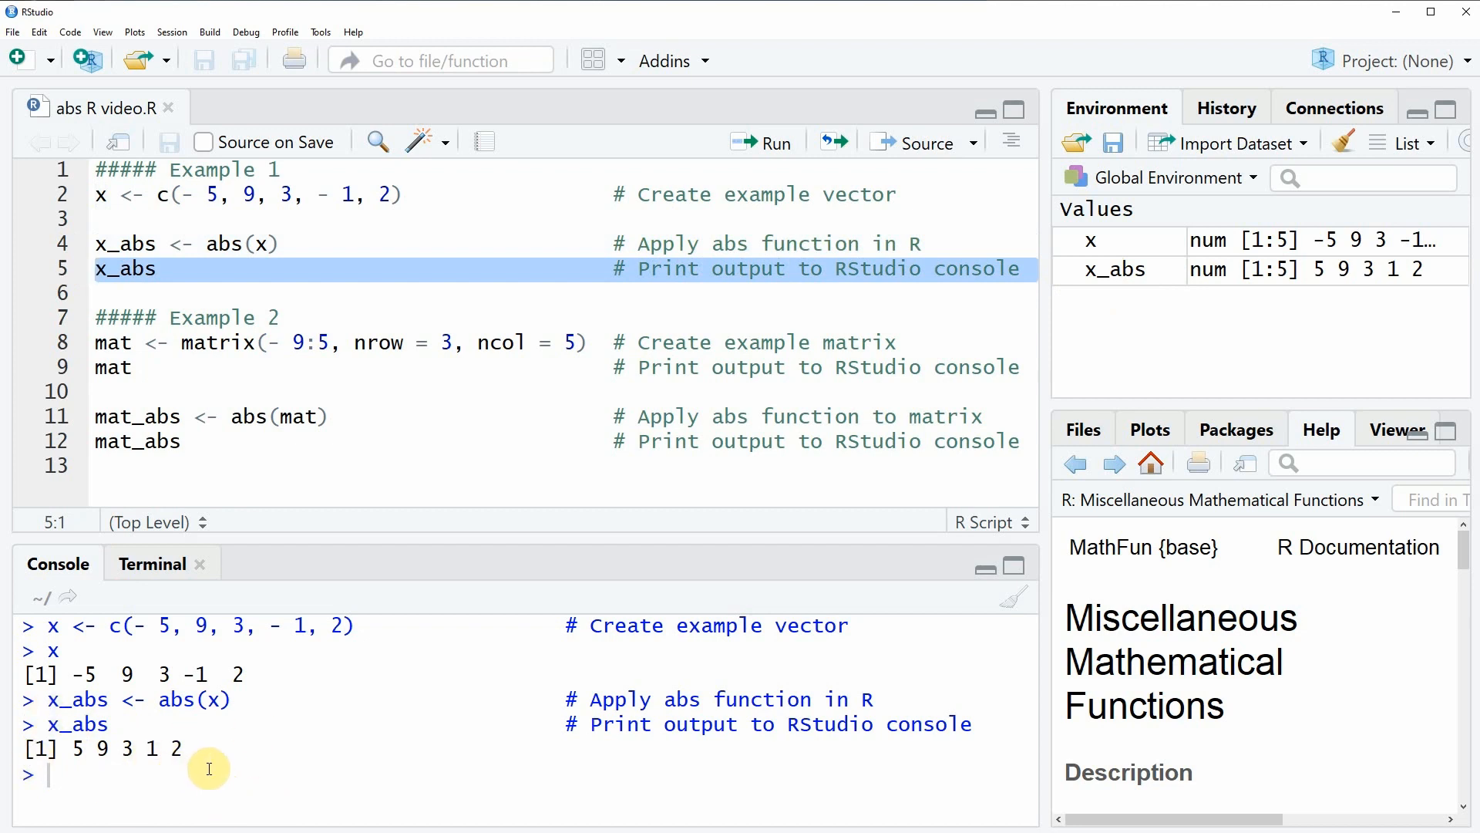
mouse_move(137, 763)
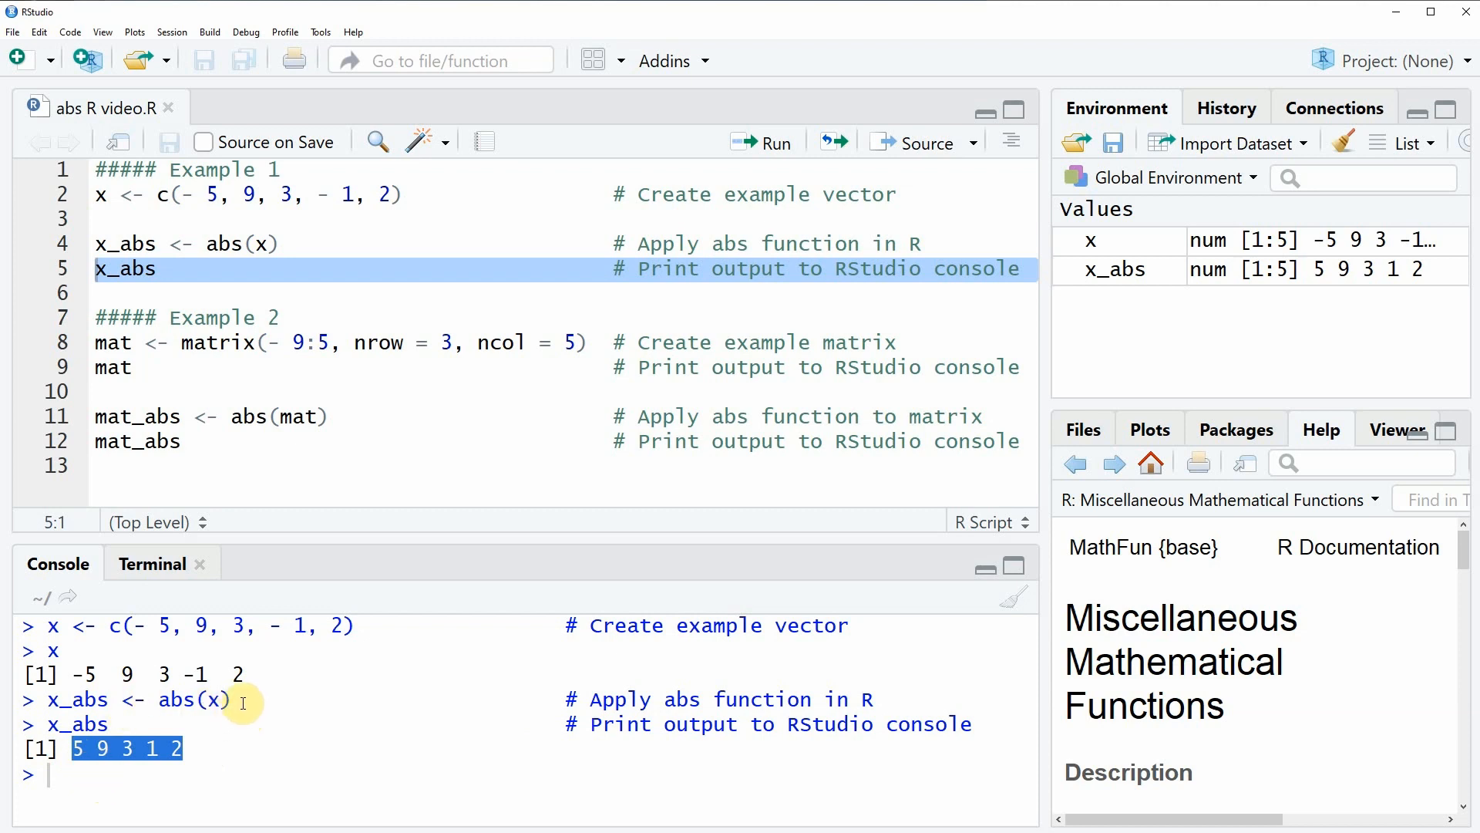
mouse_move(215, 698)
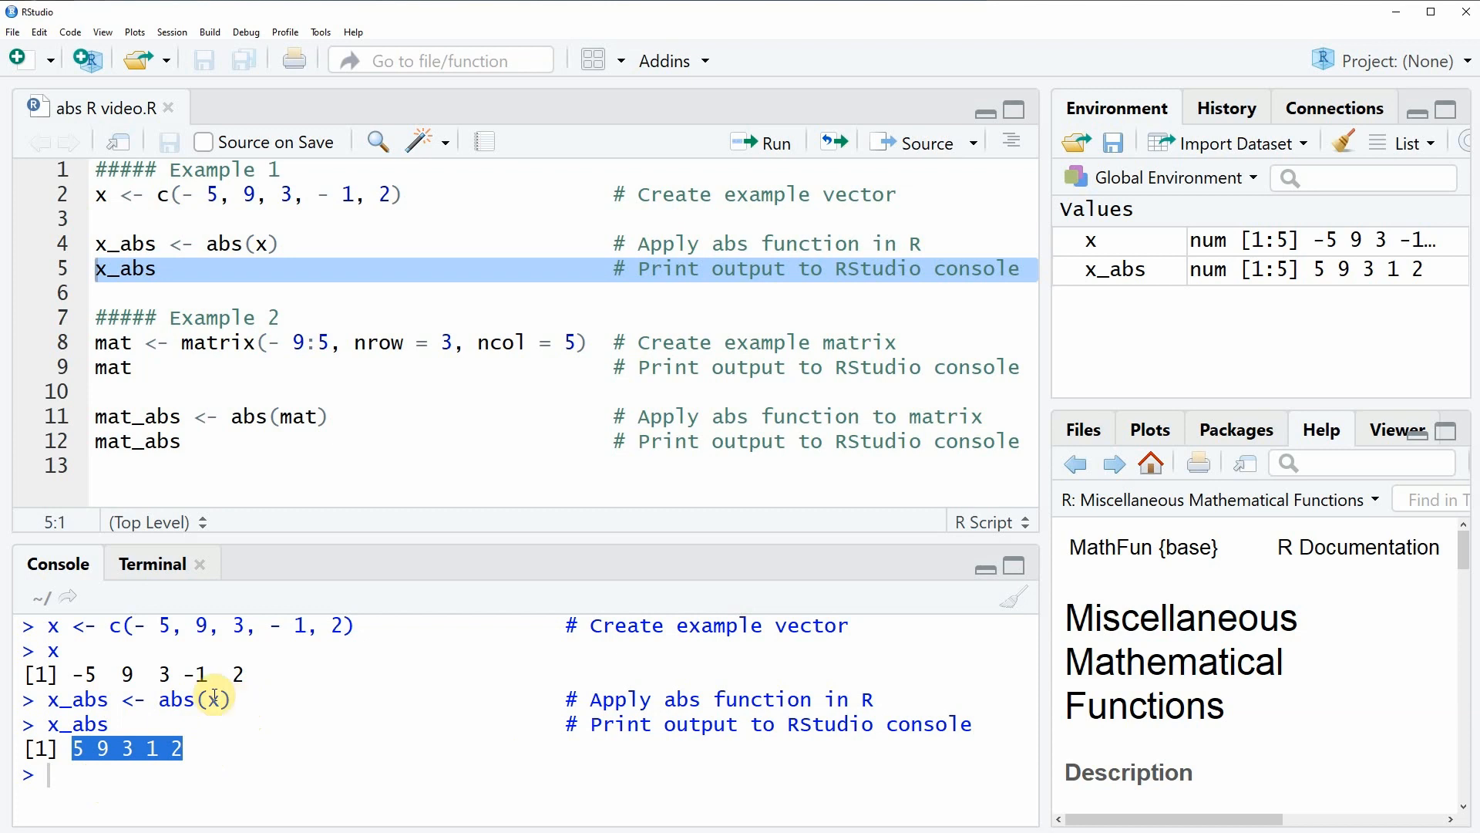
mouse_move(140, 509)
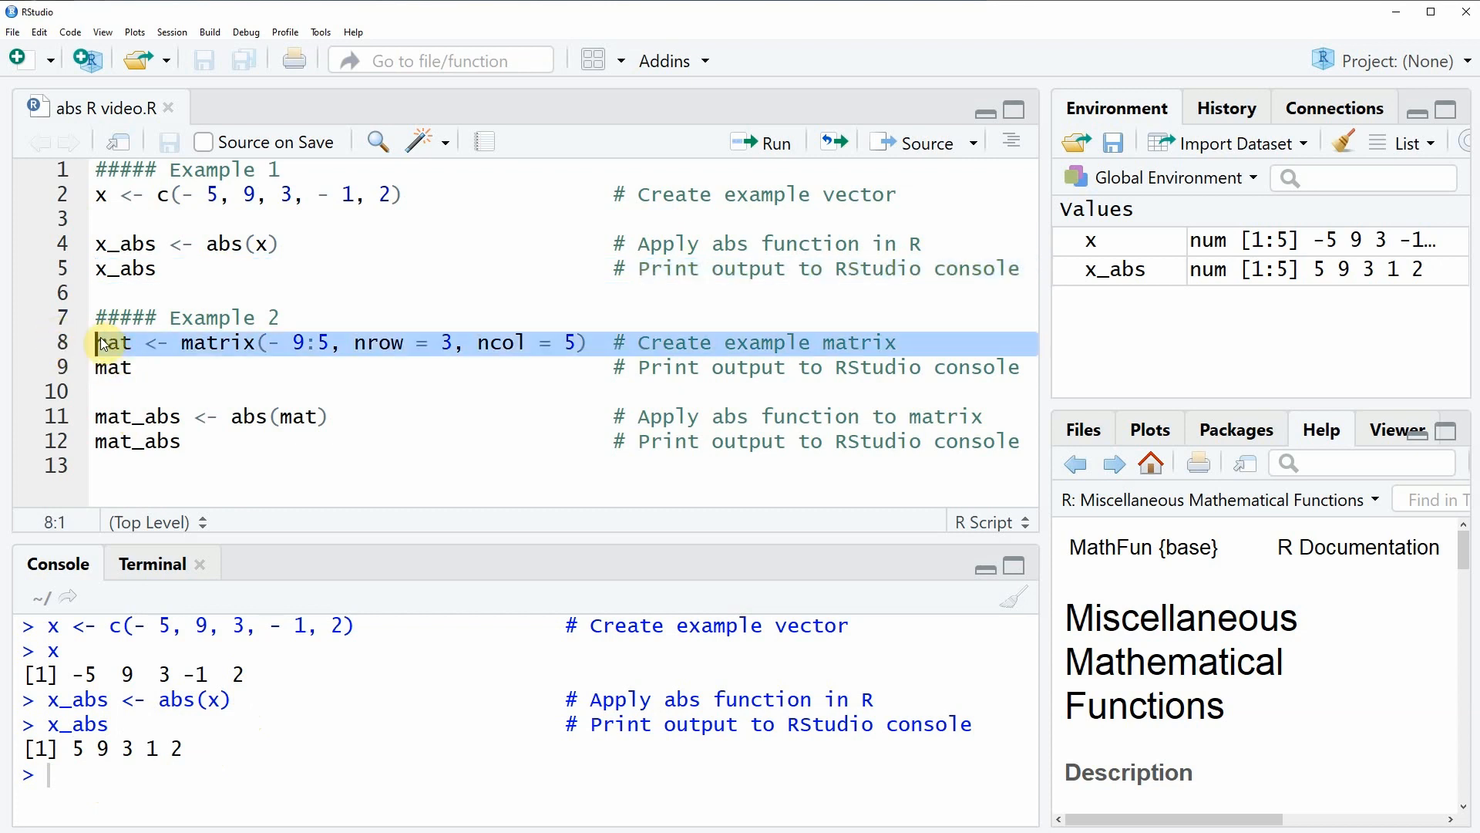
Create matrix mat from -9:5 with 3 rows and print it in the console
left_click(777, 142)
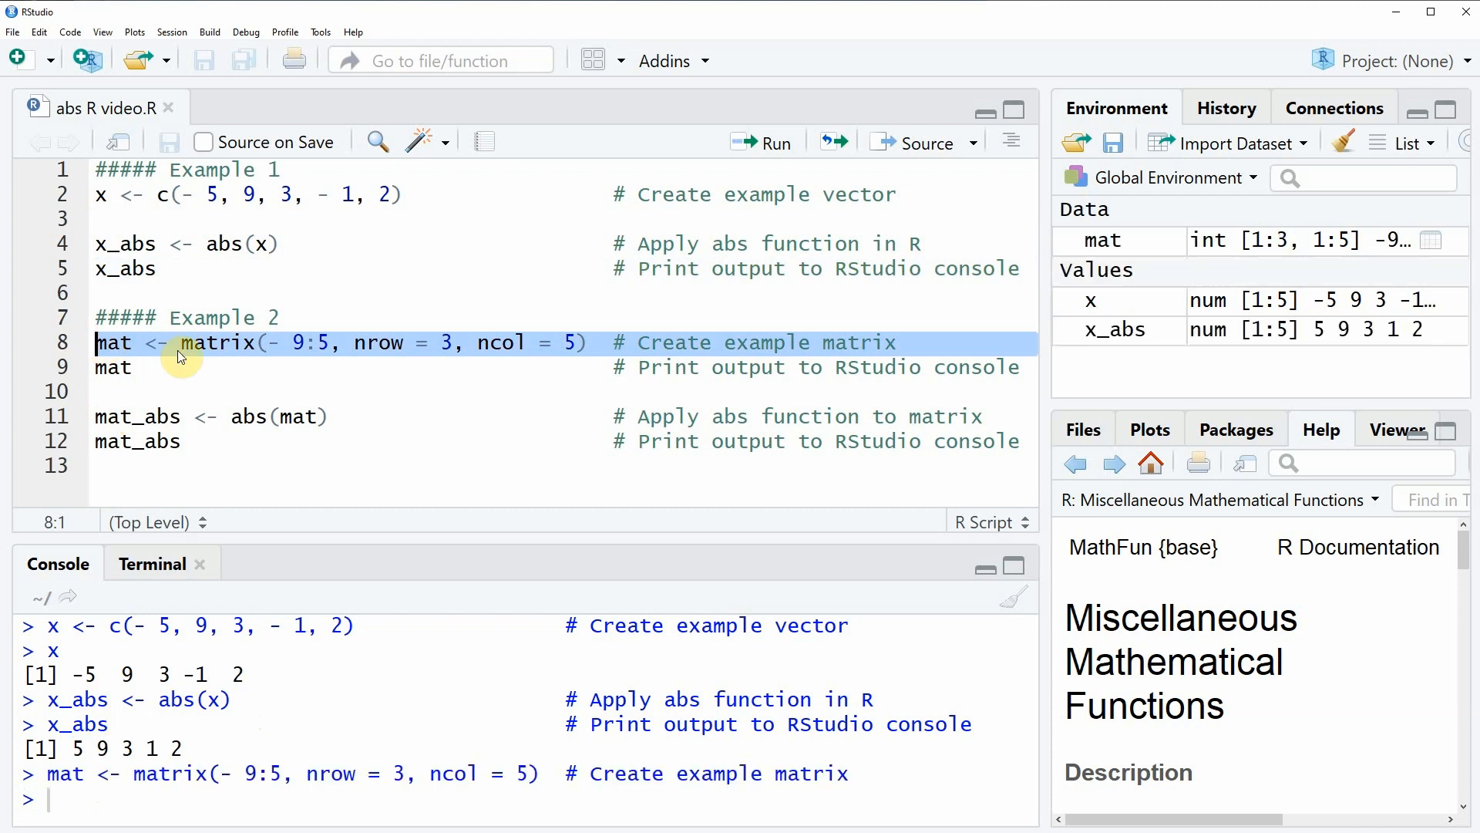
mouse_move(1139, 244)
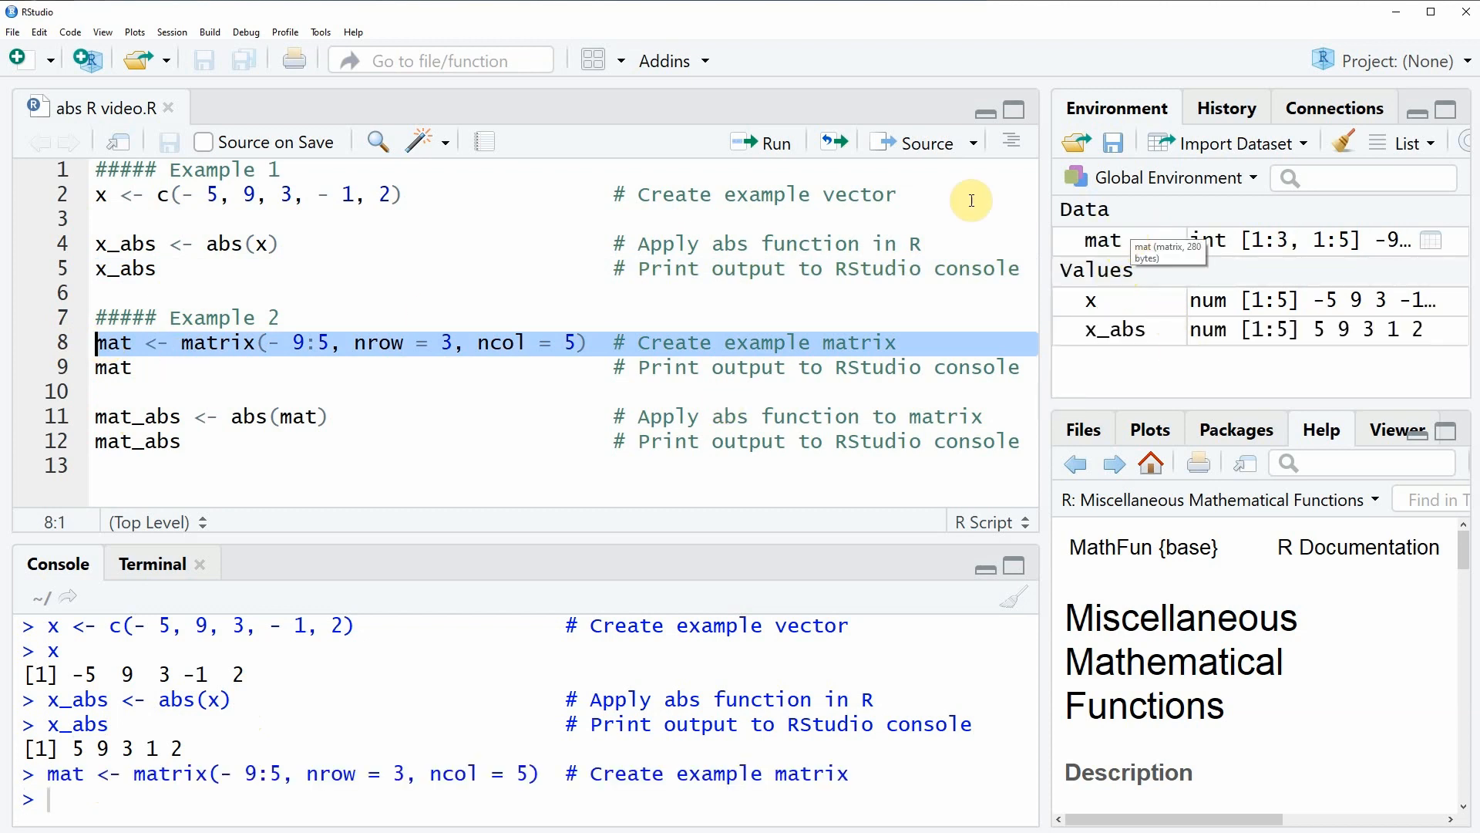
left_click(111, 367)
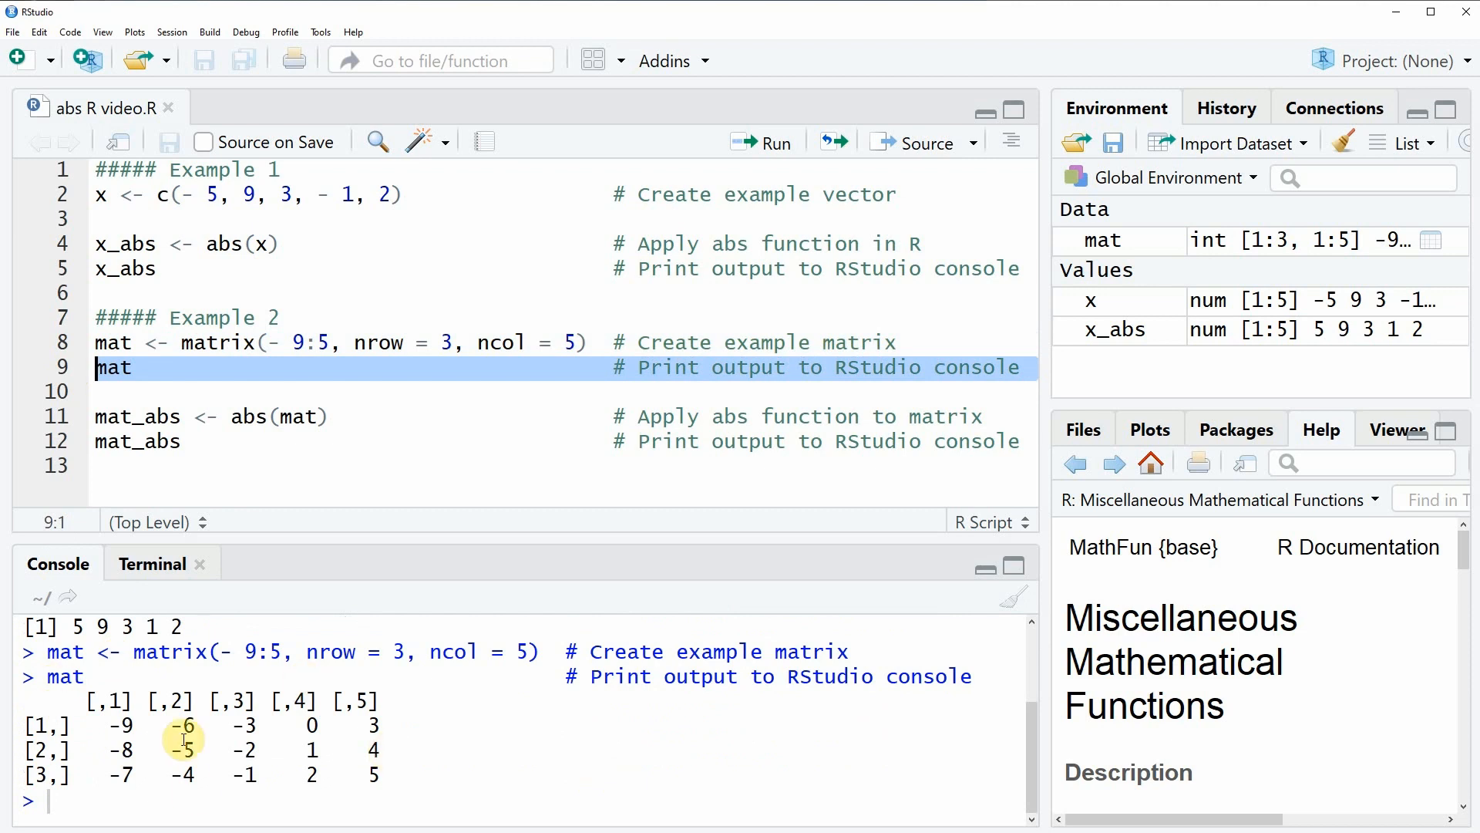
mouse_move(406, 775)
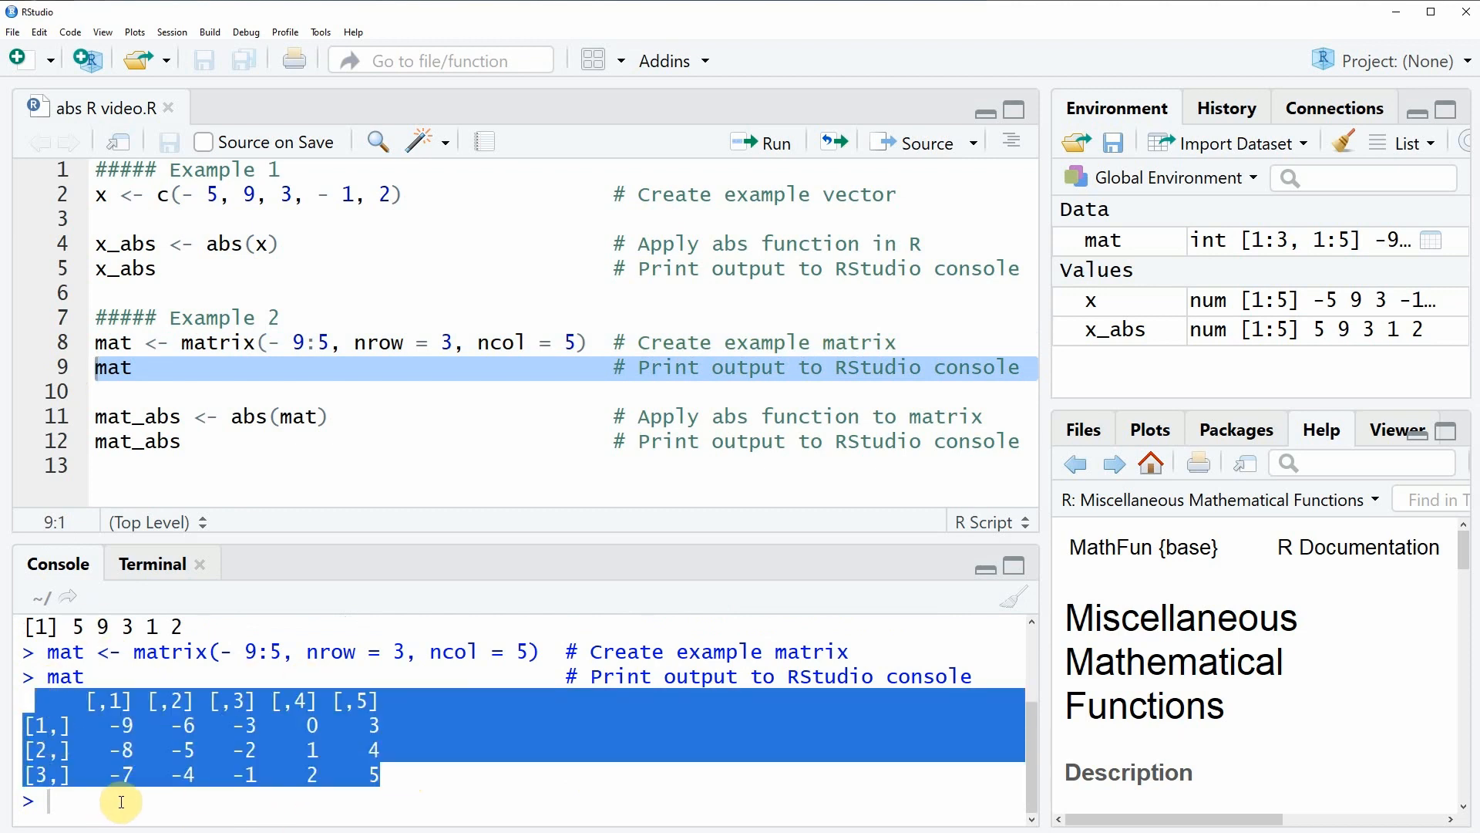
left_click(179, 802)
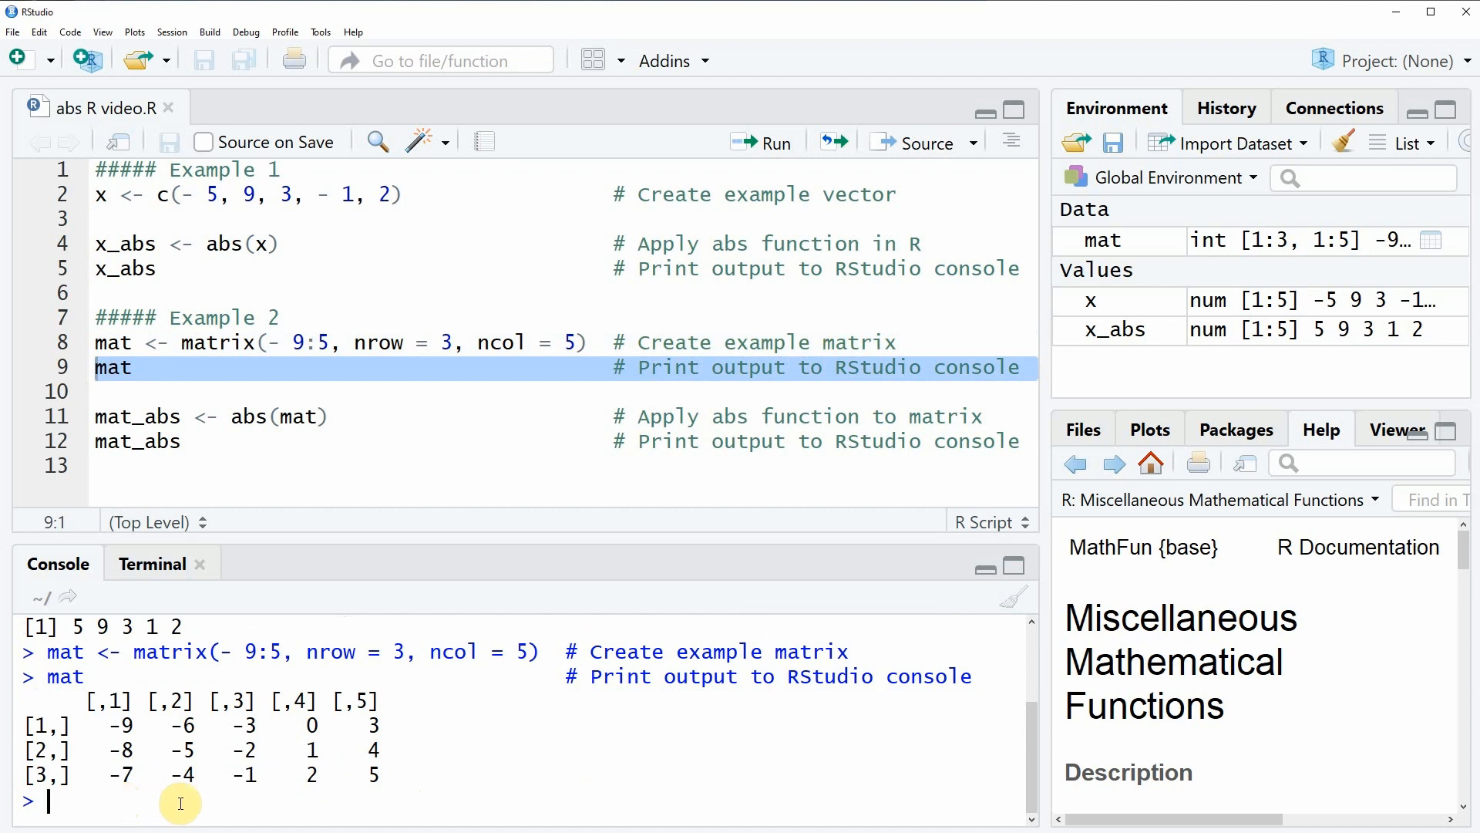
mouse_move(185, 776)
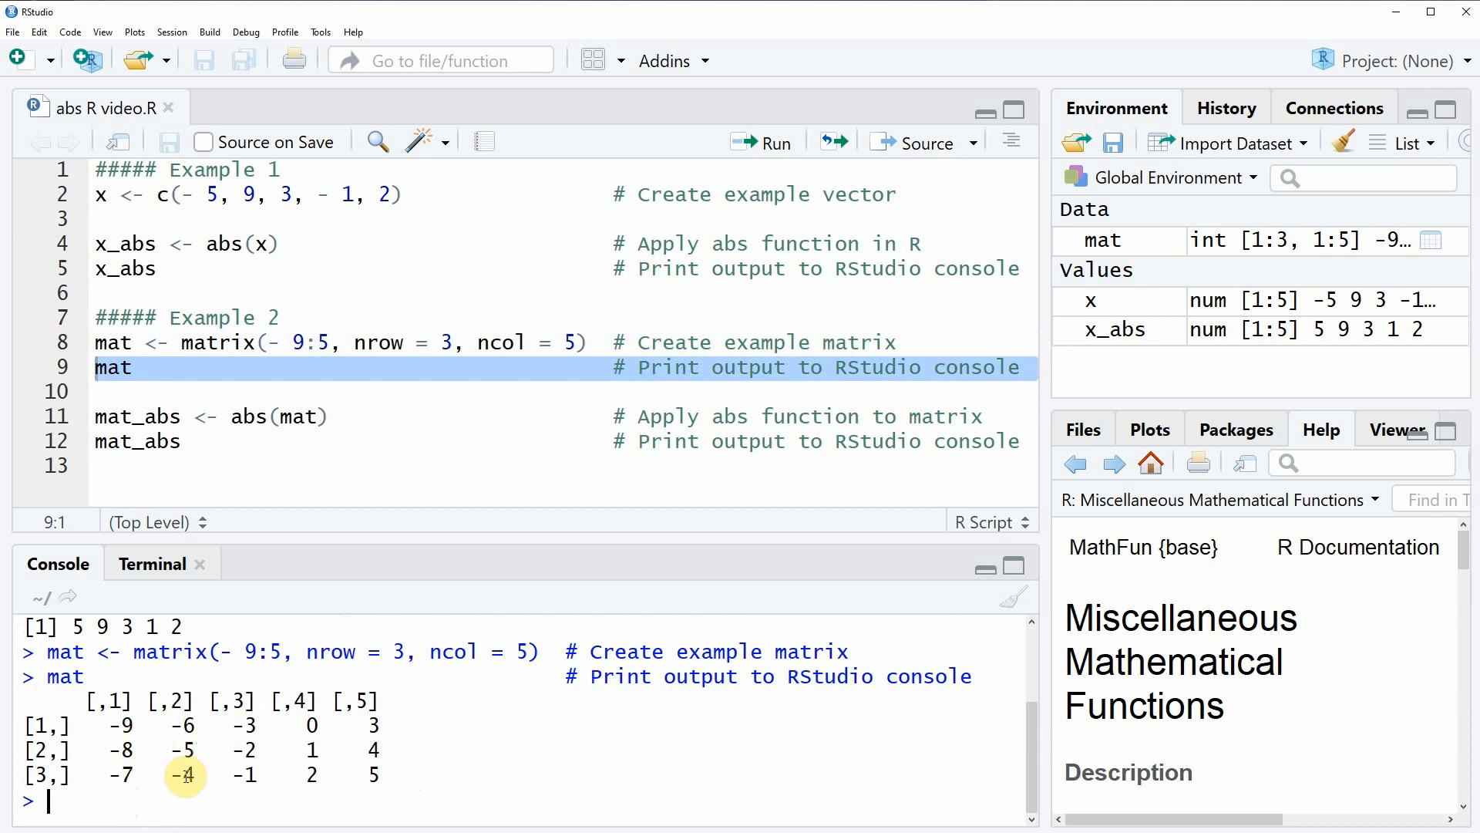
mouse_move(238, 749)
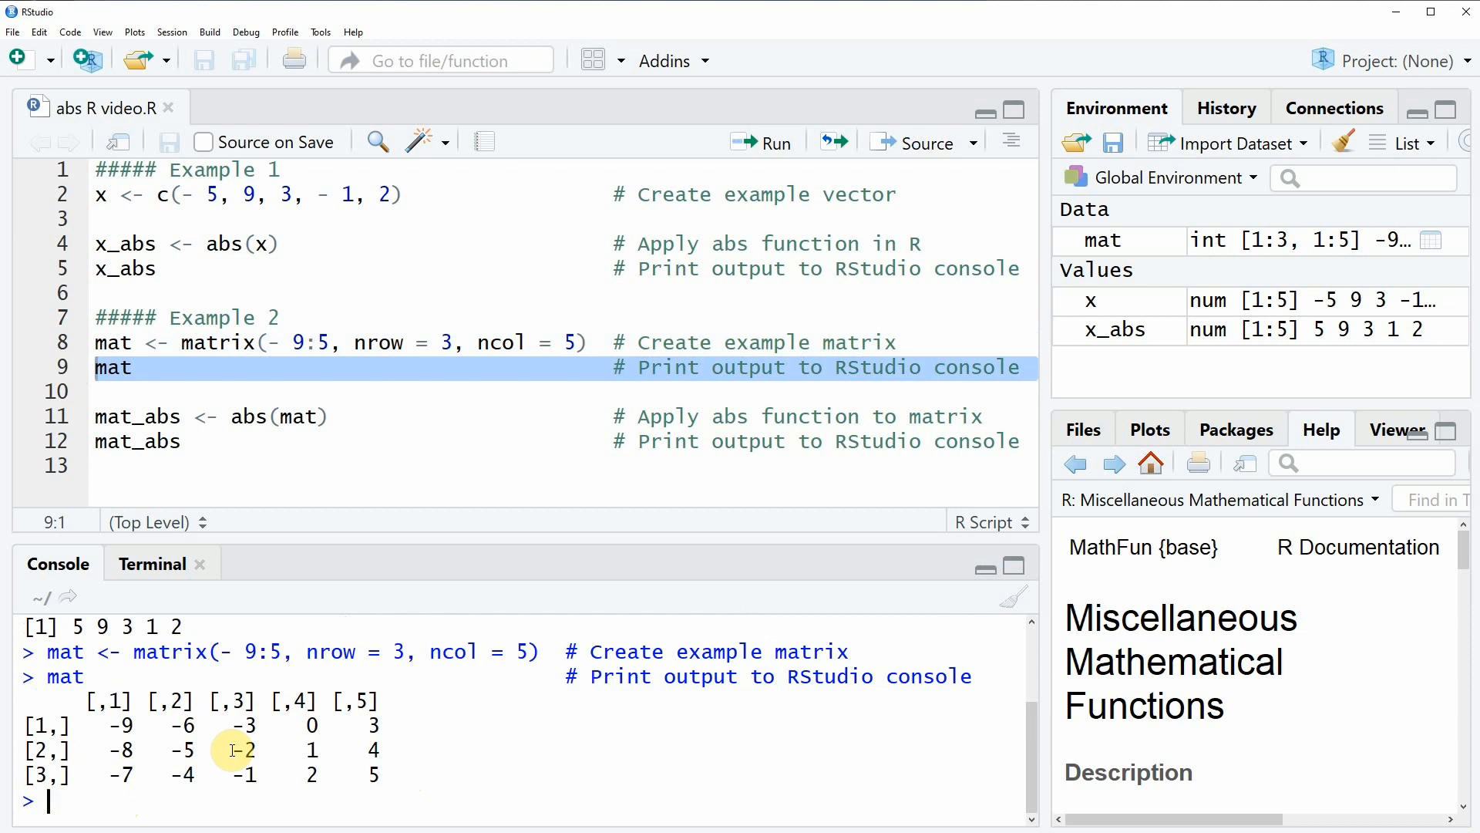
mouse_move(249, 774)
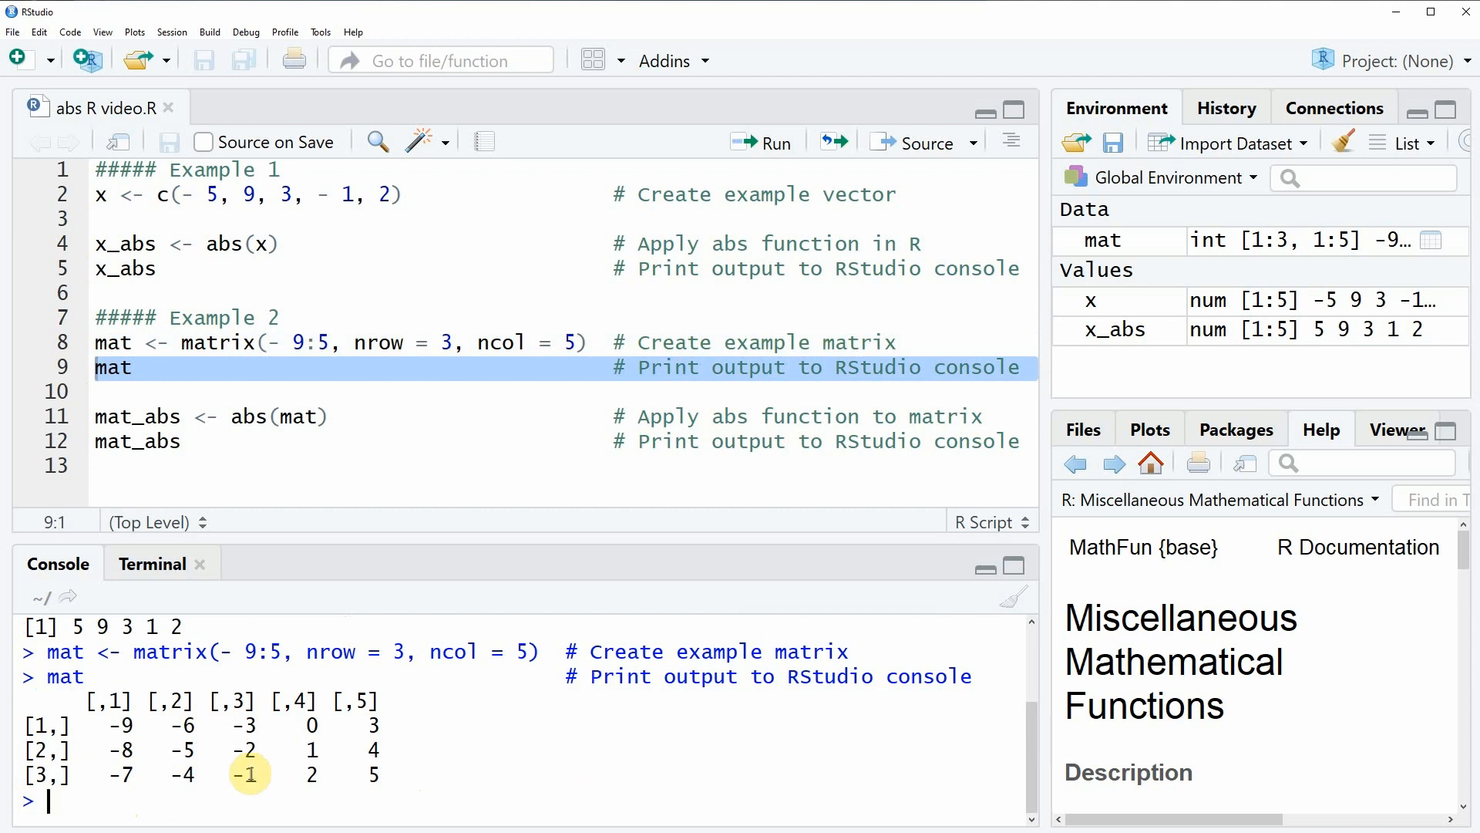
mouse_move(110, 741)
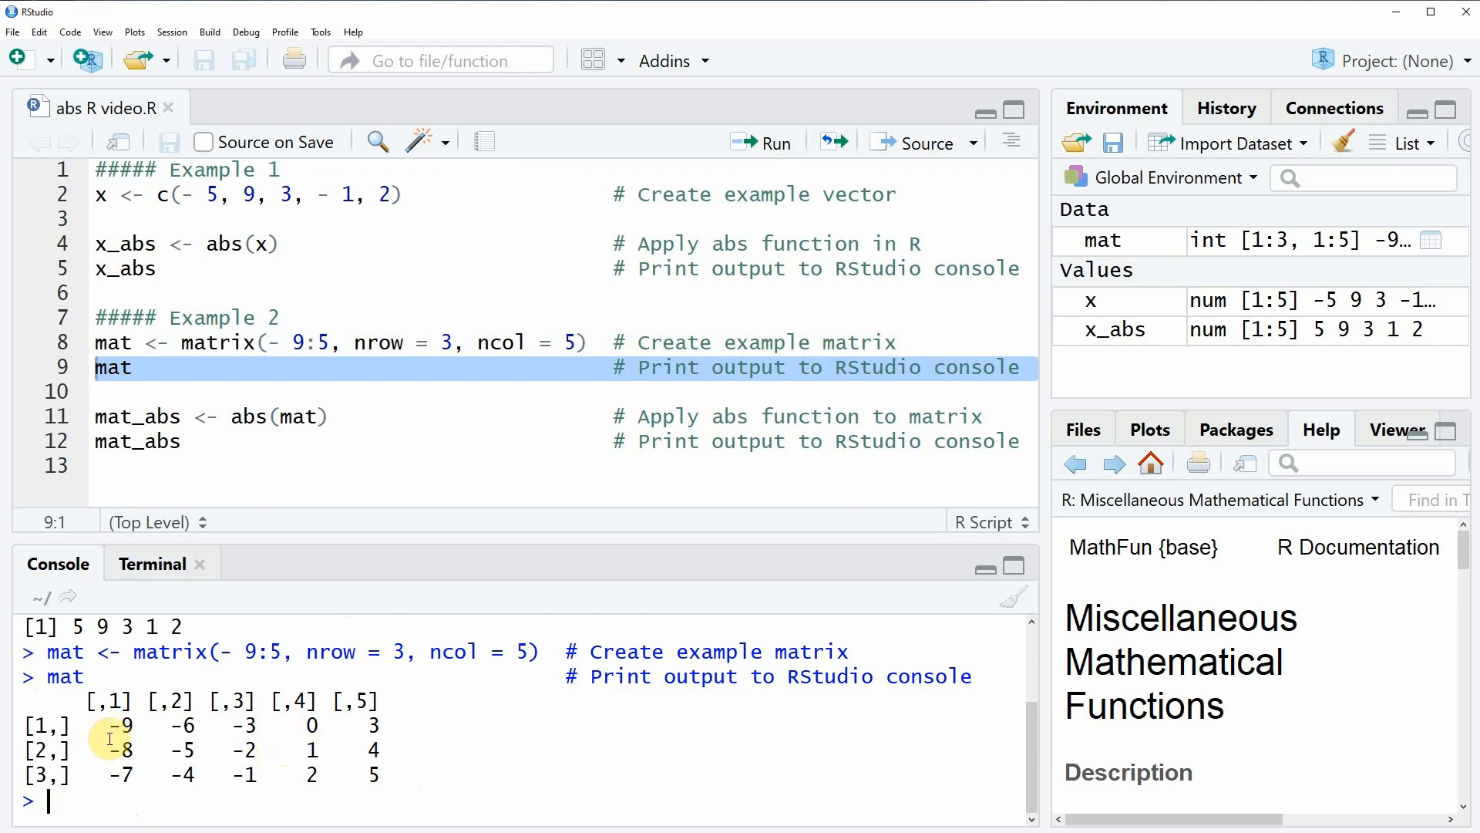
mouse_move(272, 804)
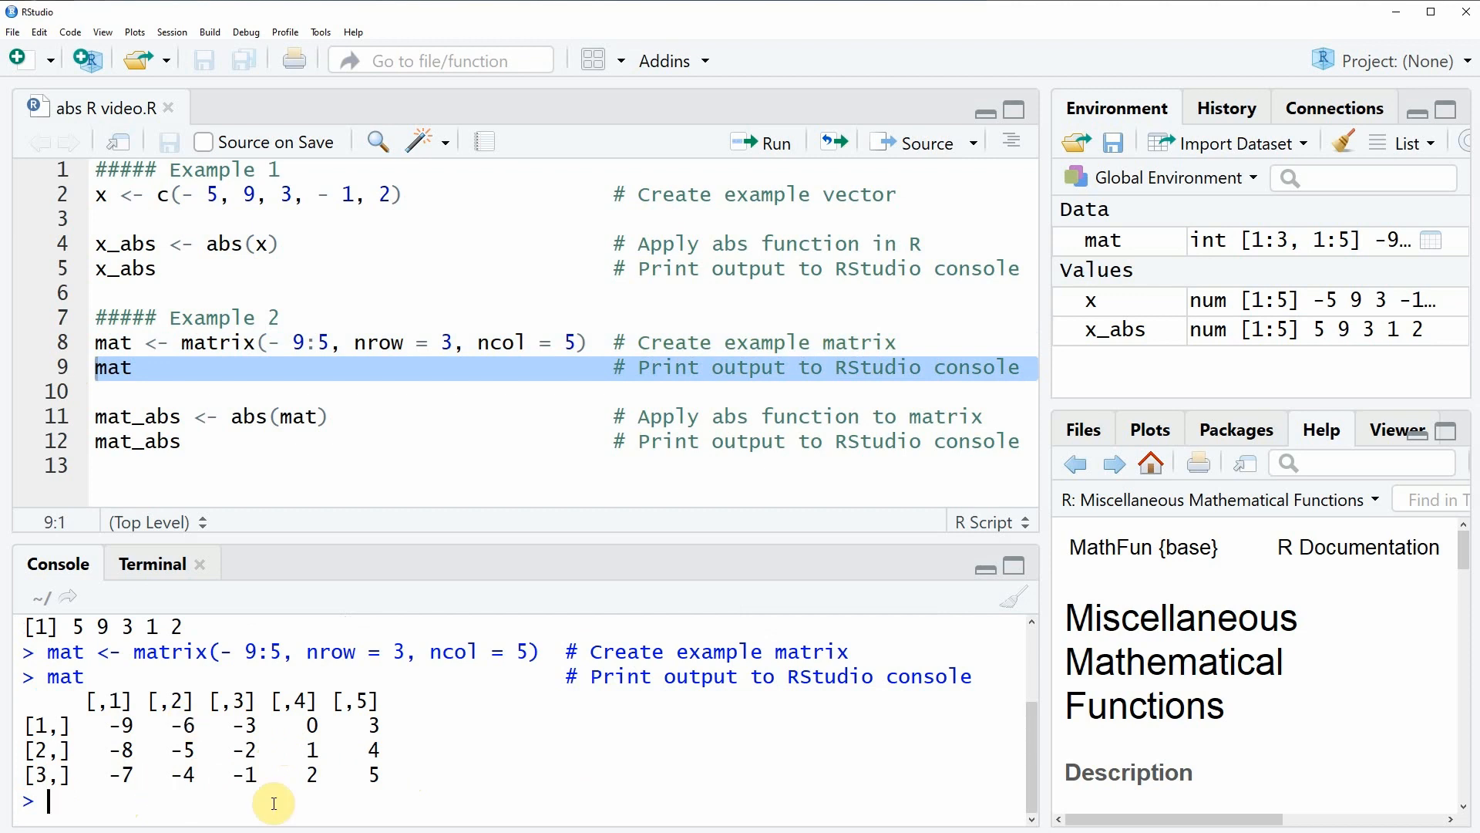
mouse_move(274, 706)
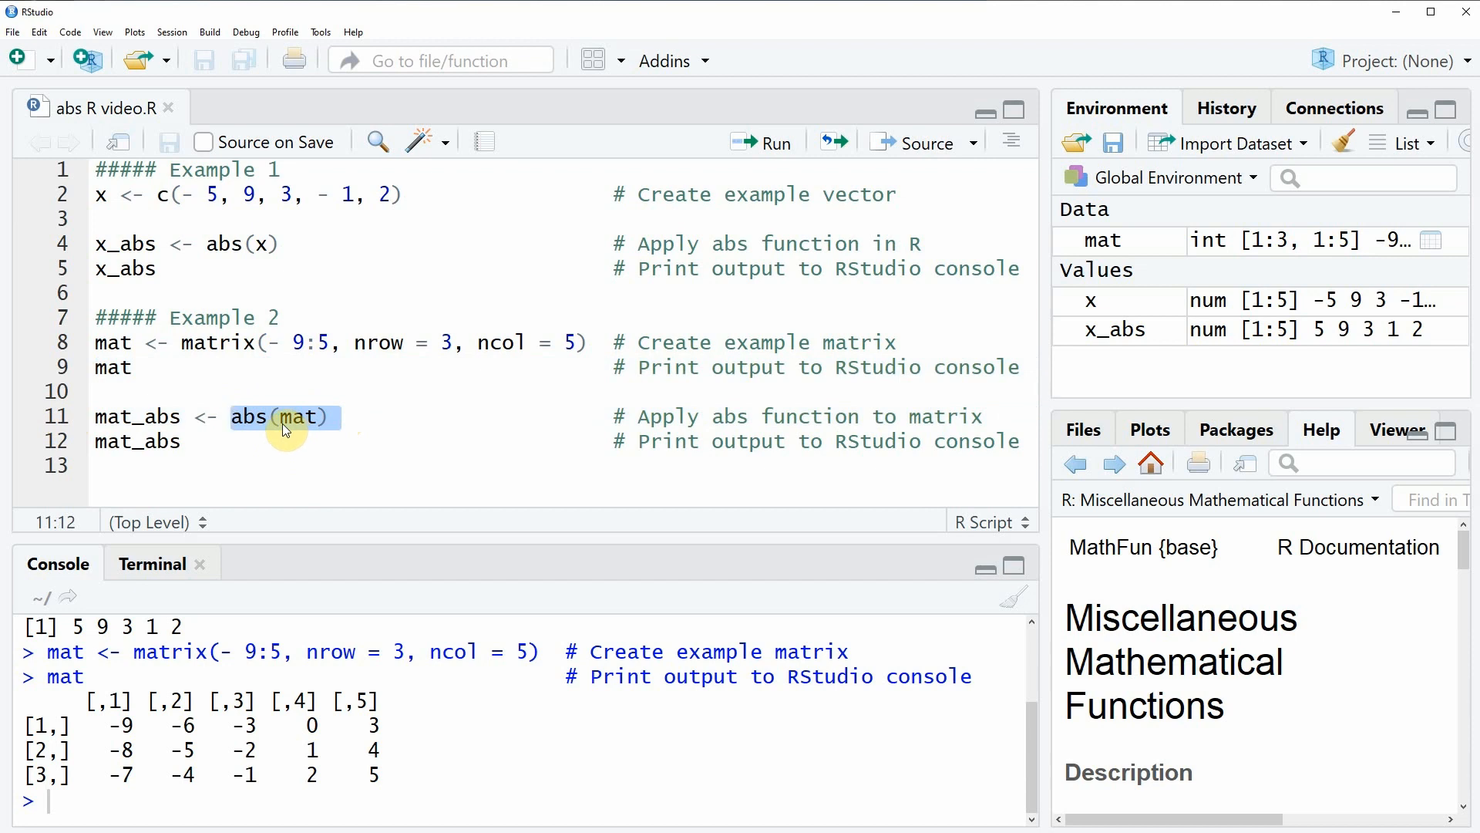
mouse_move(303, 434)
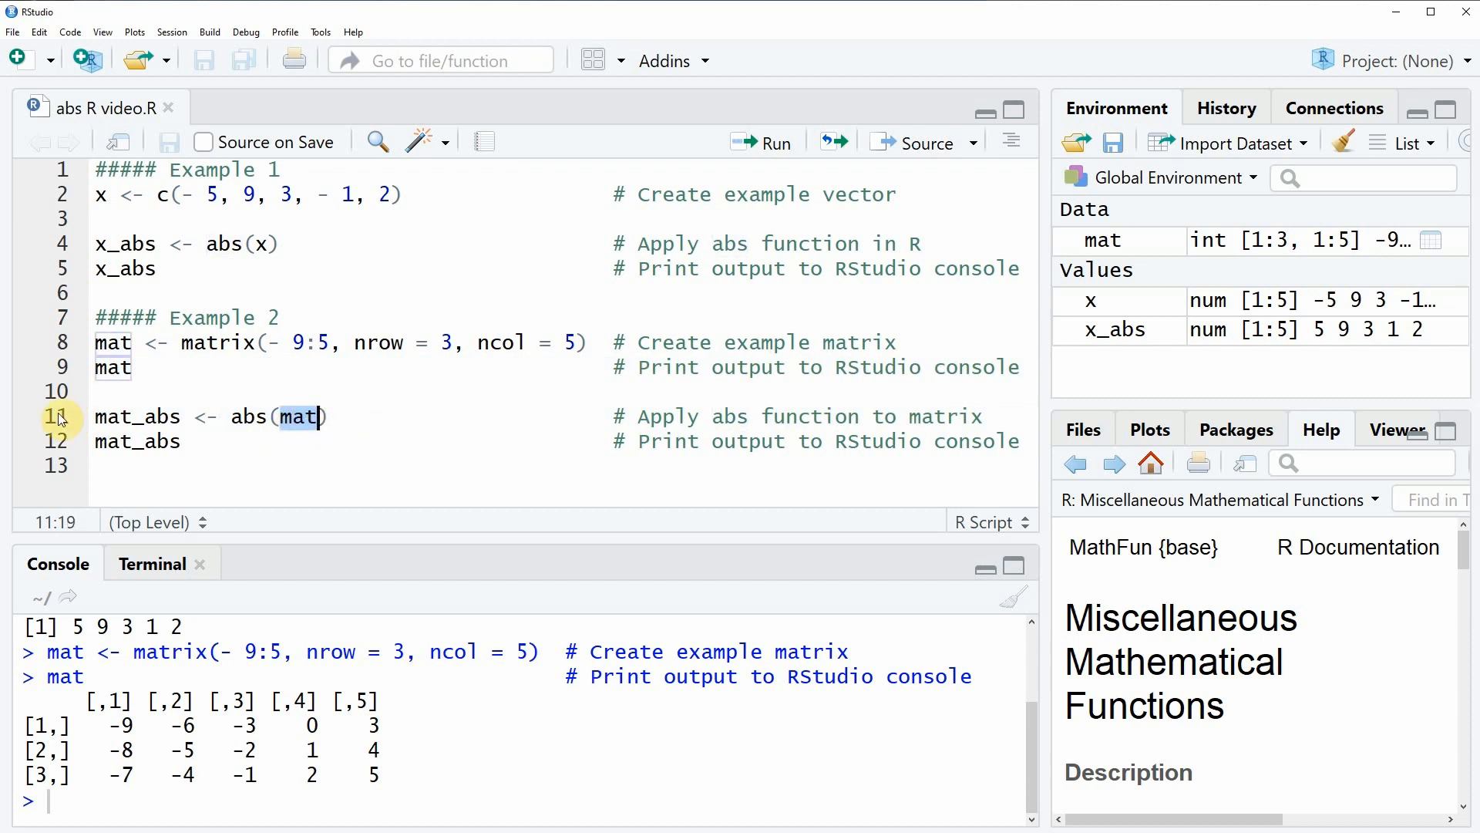
Run mat_abs <- abs(mat) and print mat_abs, showing all non-negative values
left_click(774, 142)
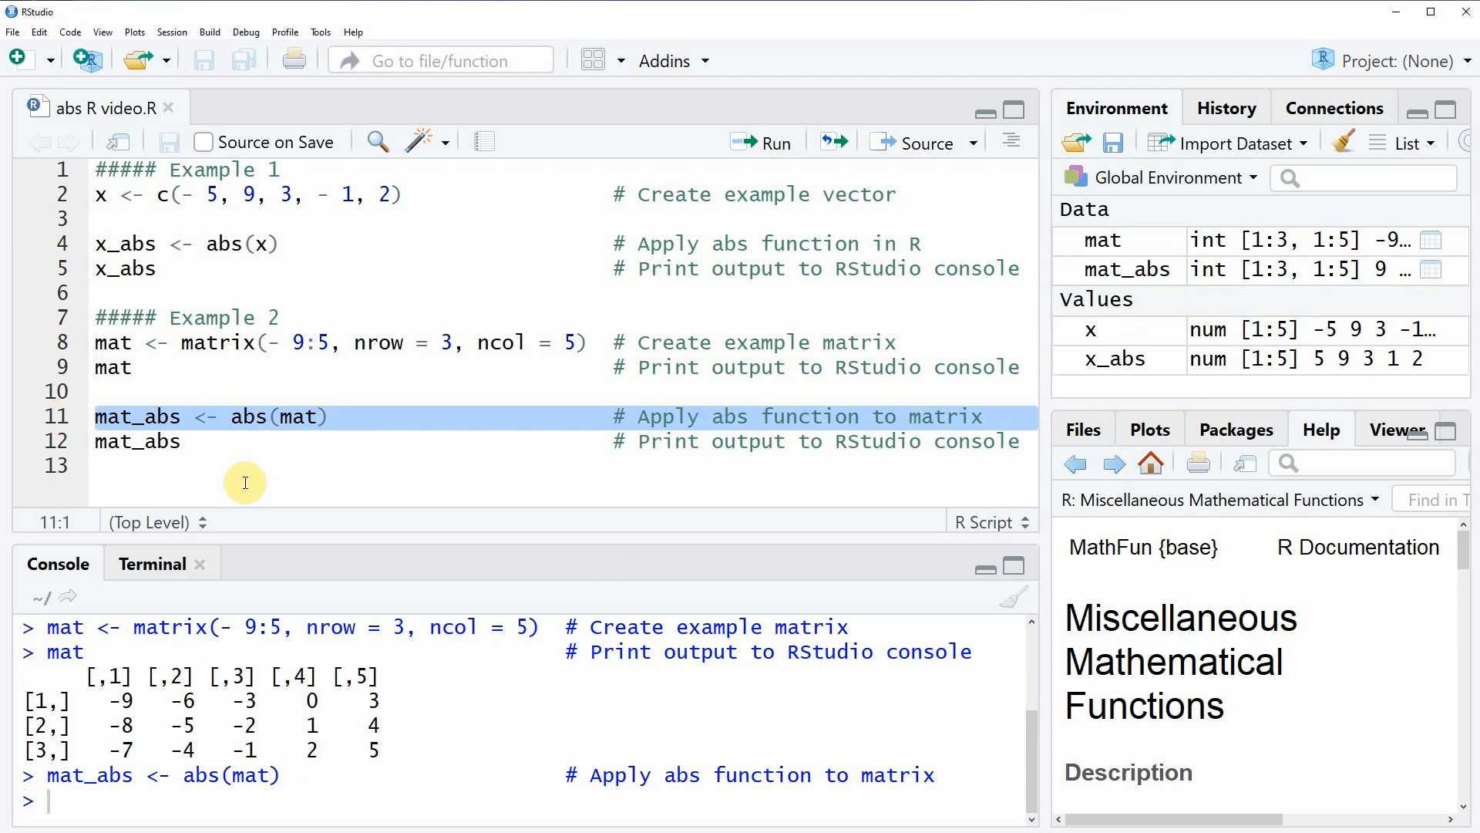
mouse_move(1194, 270)
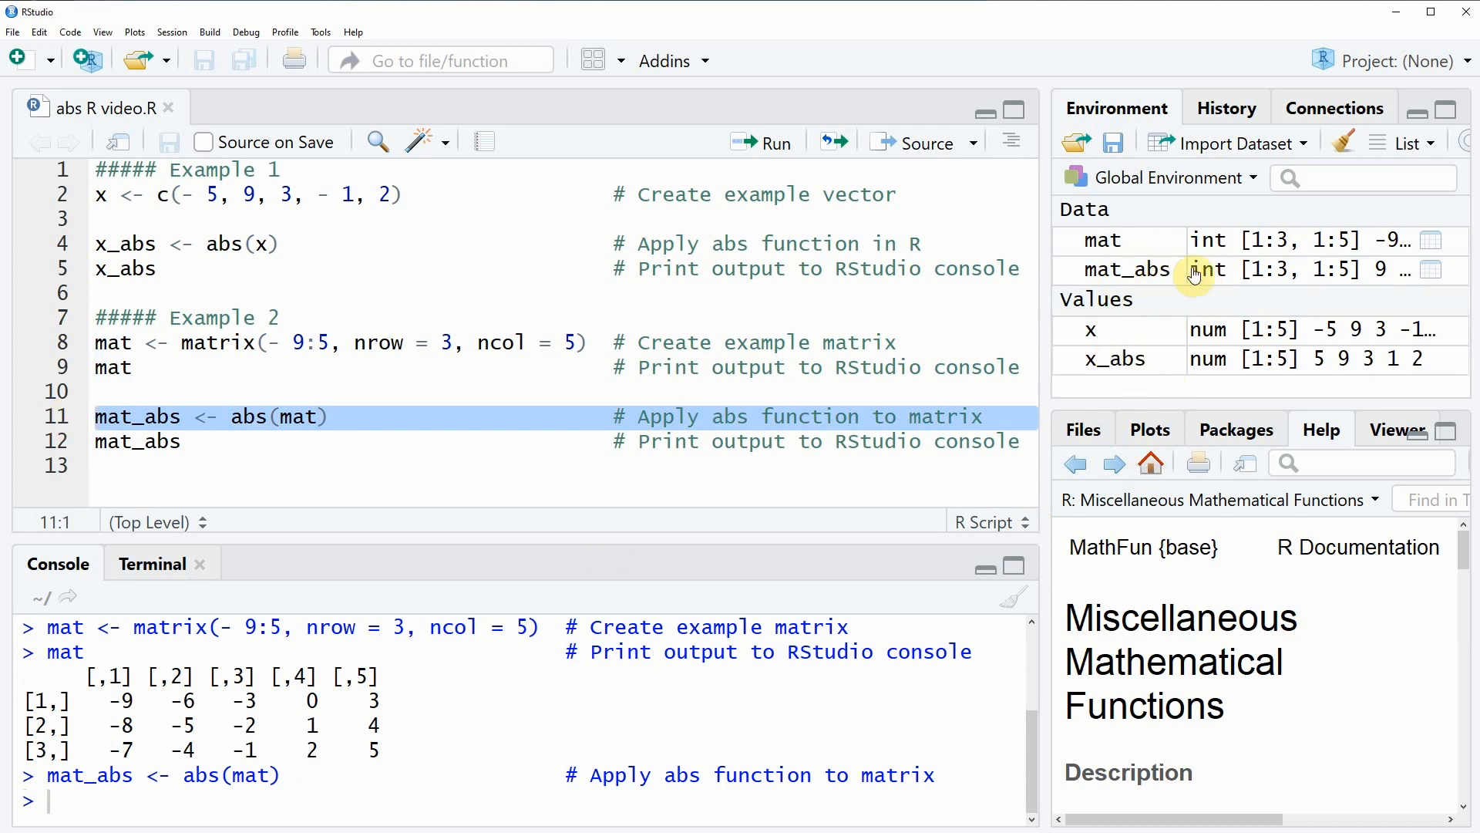
mouse_move(1147, 274)
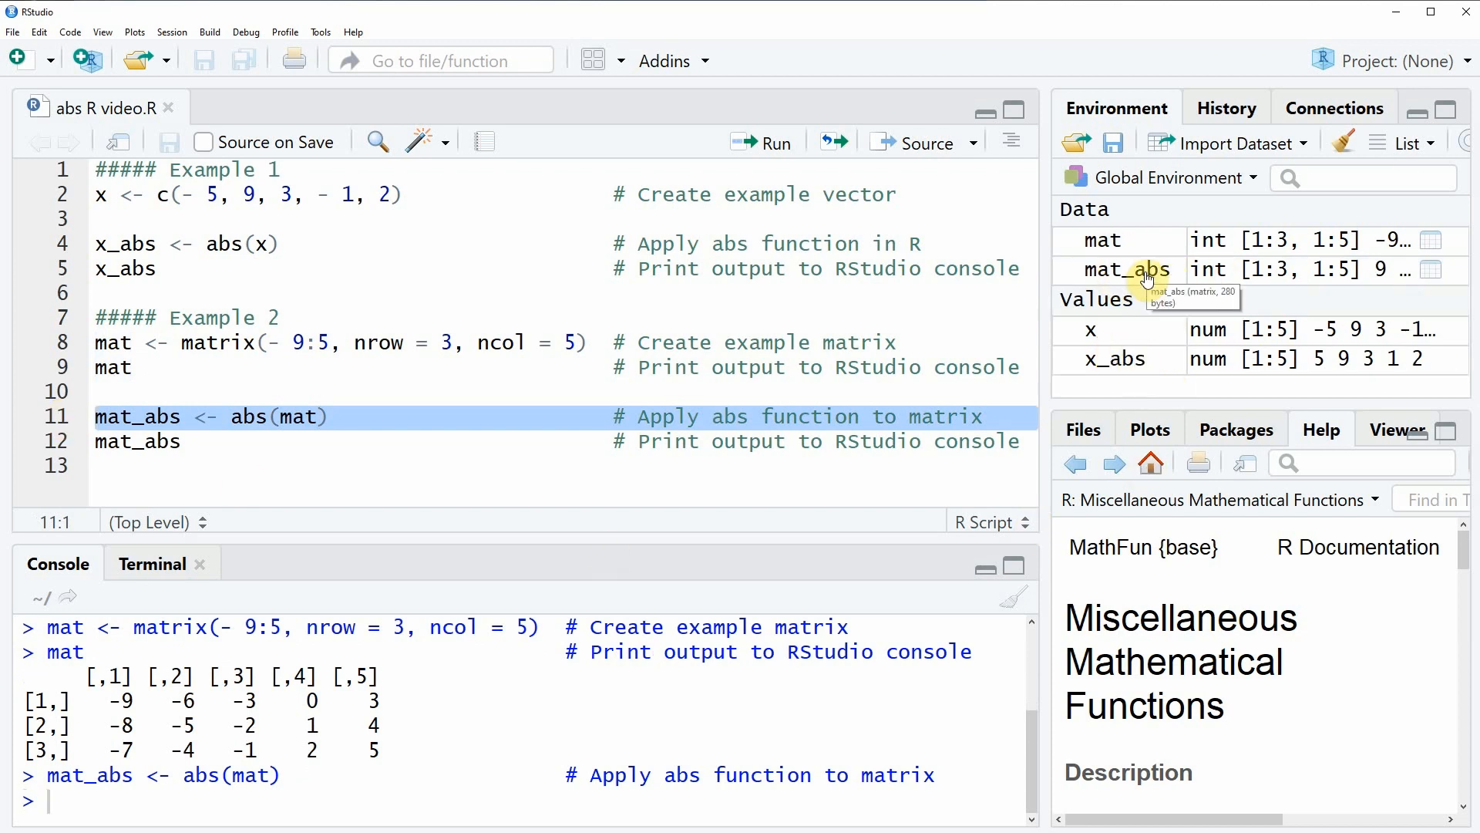
left_click(137, 442)
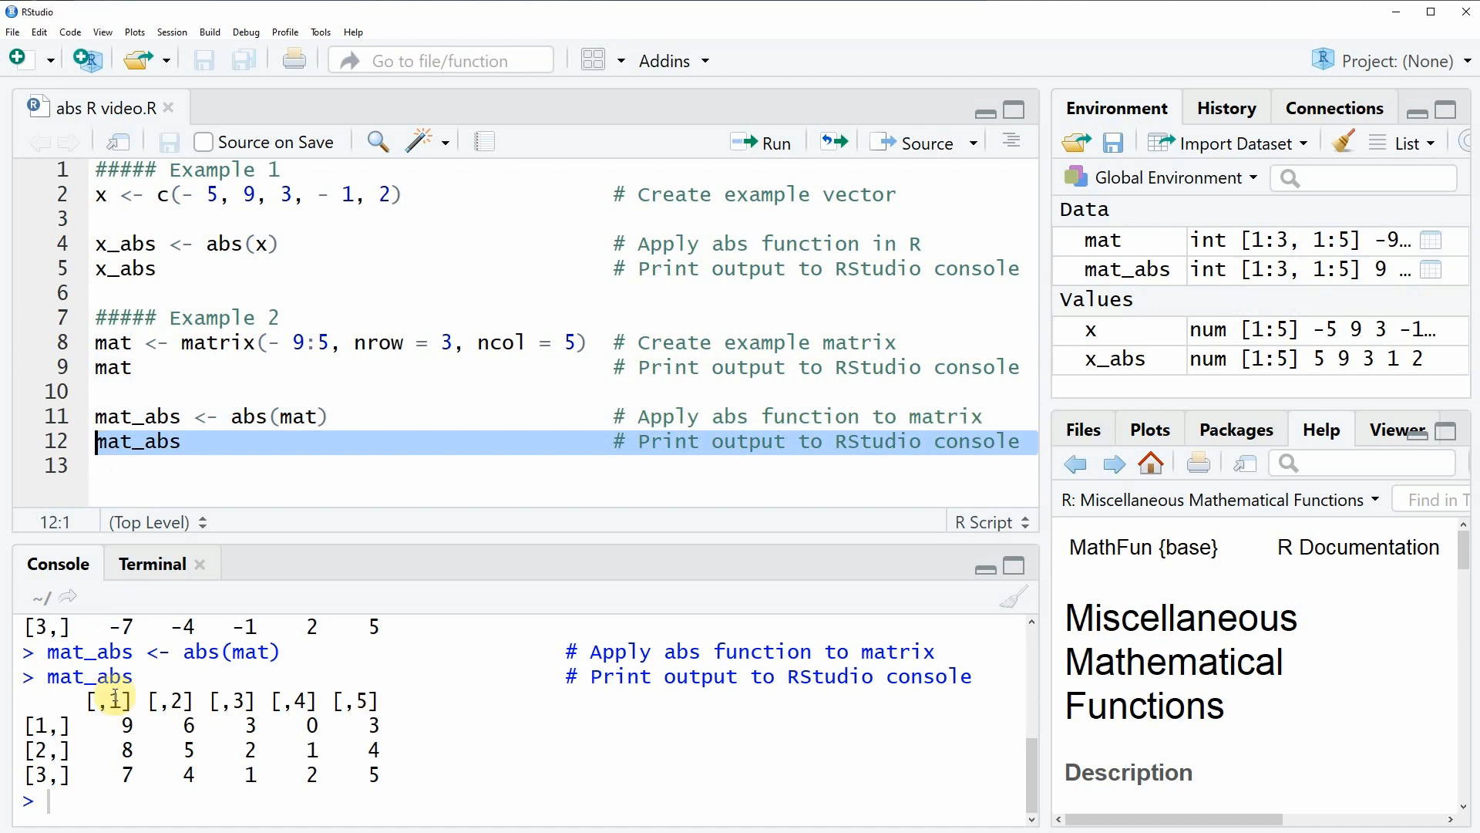
mouse_move(316, 662)
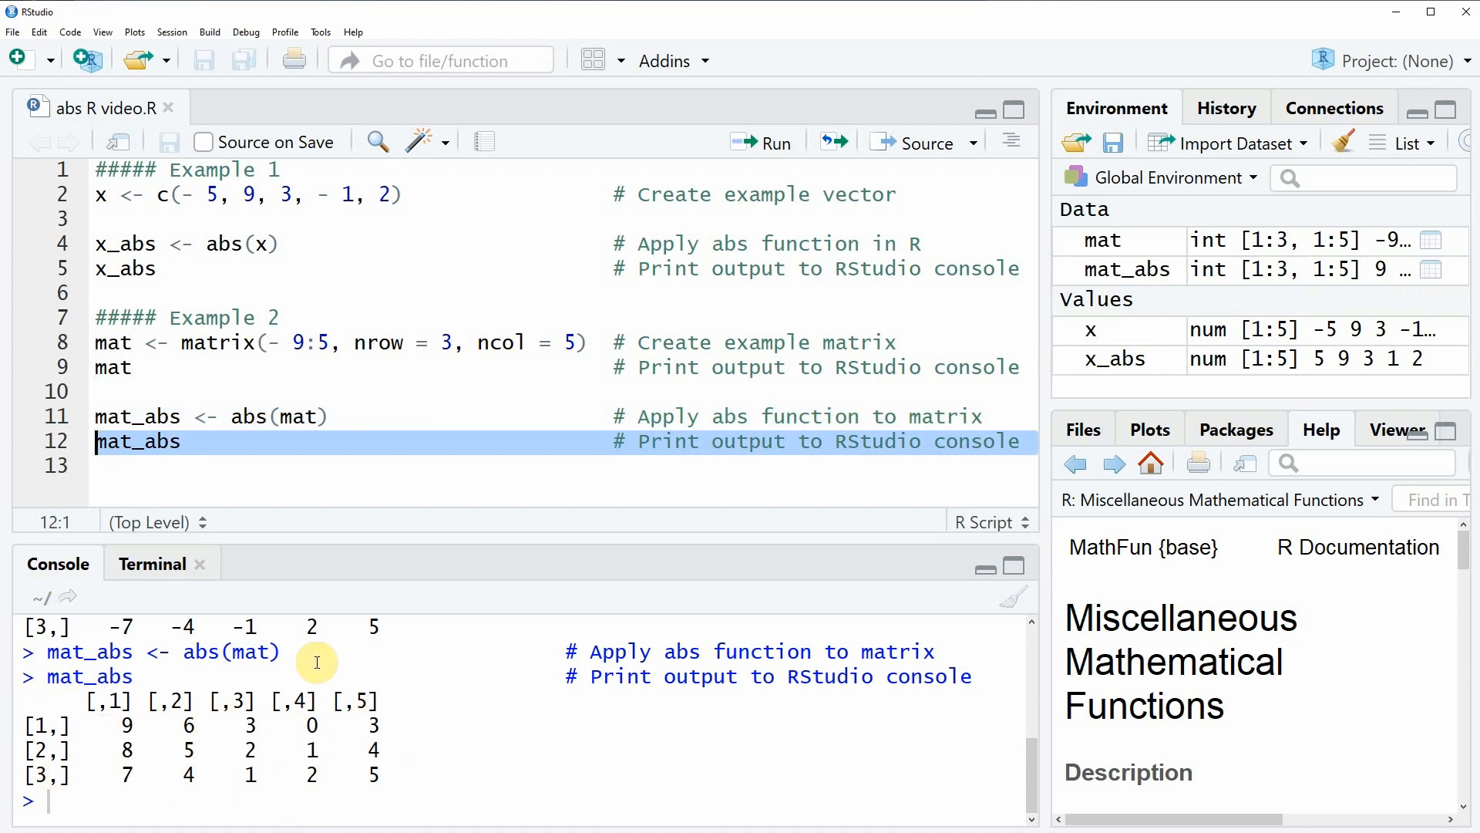
mouse_move(222, 723)
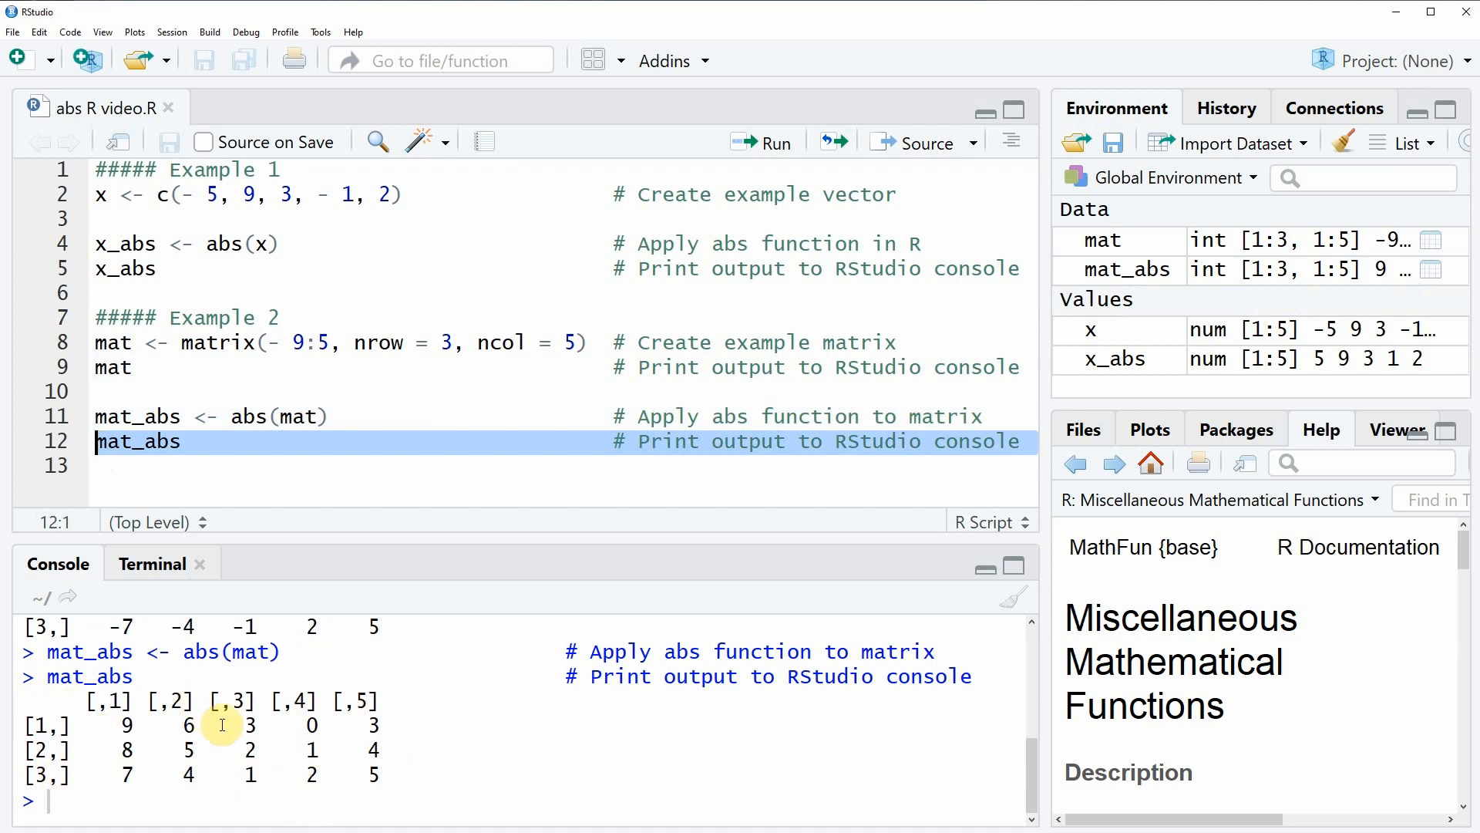